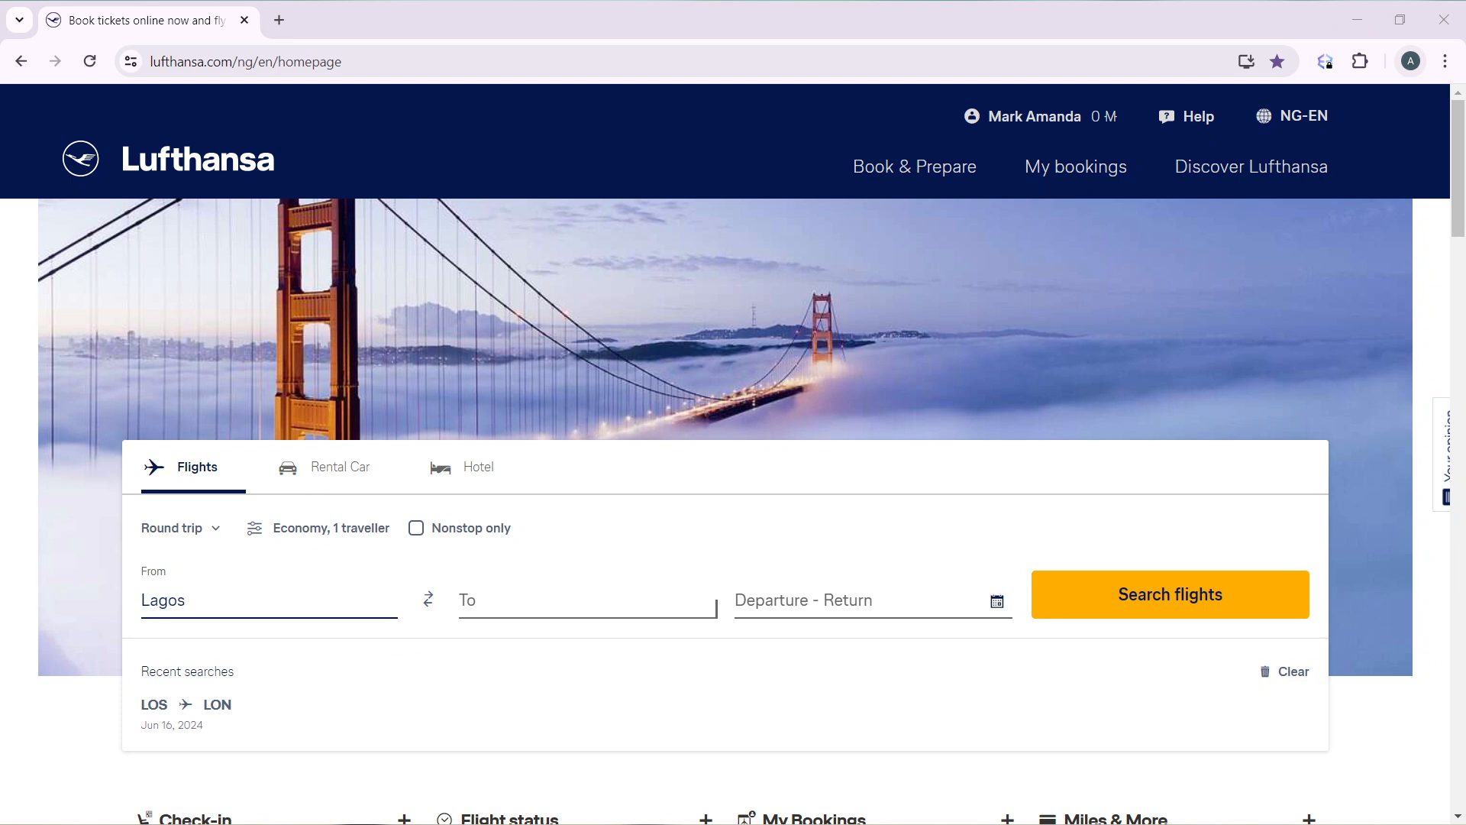
mouse_move(980, 817)
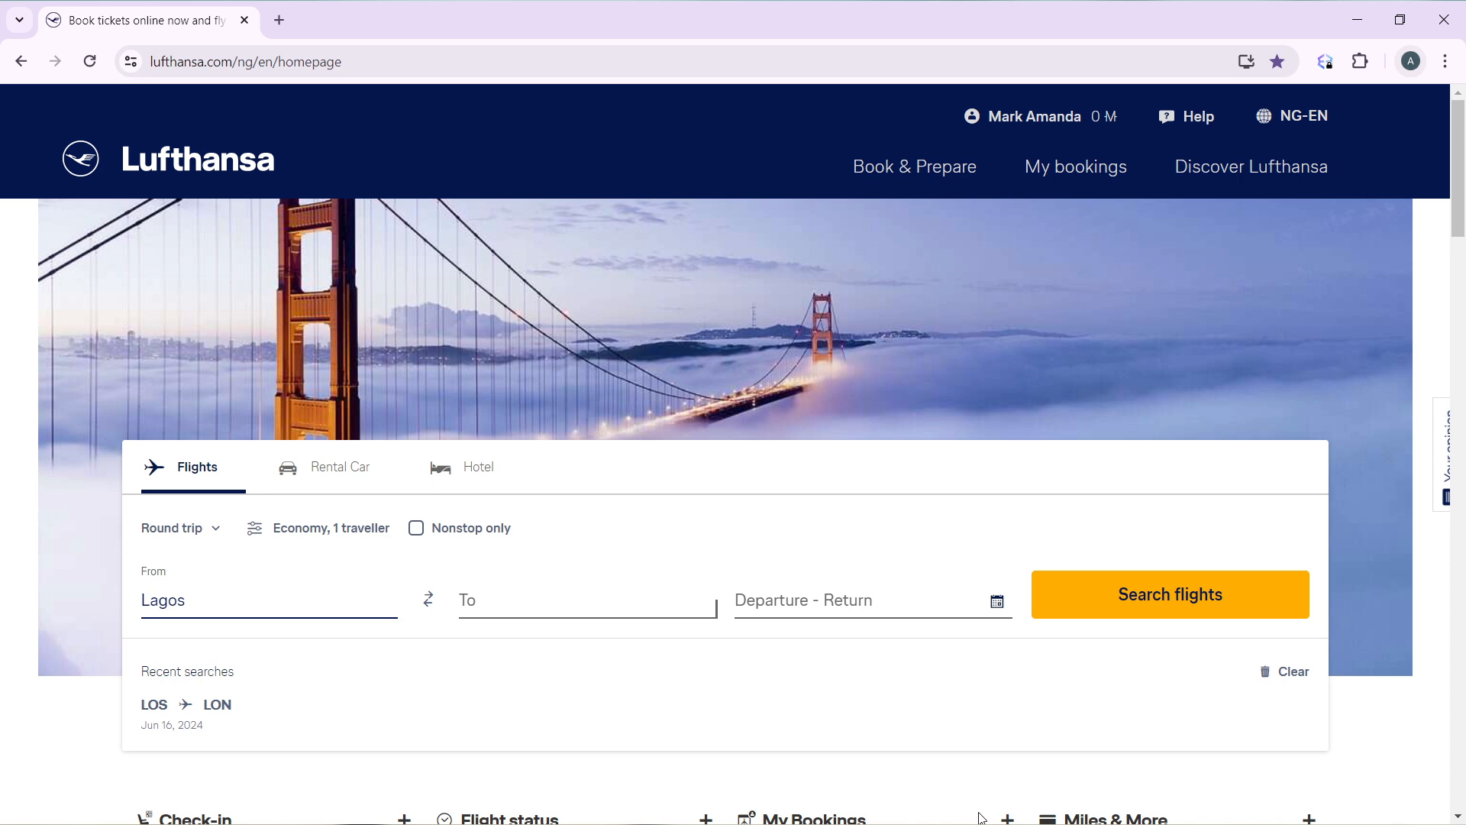
mouse_move(601, 497)
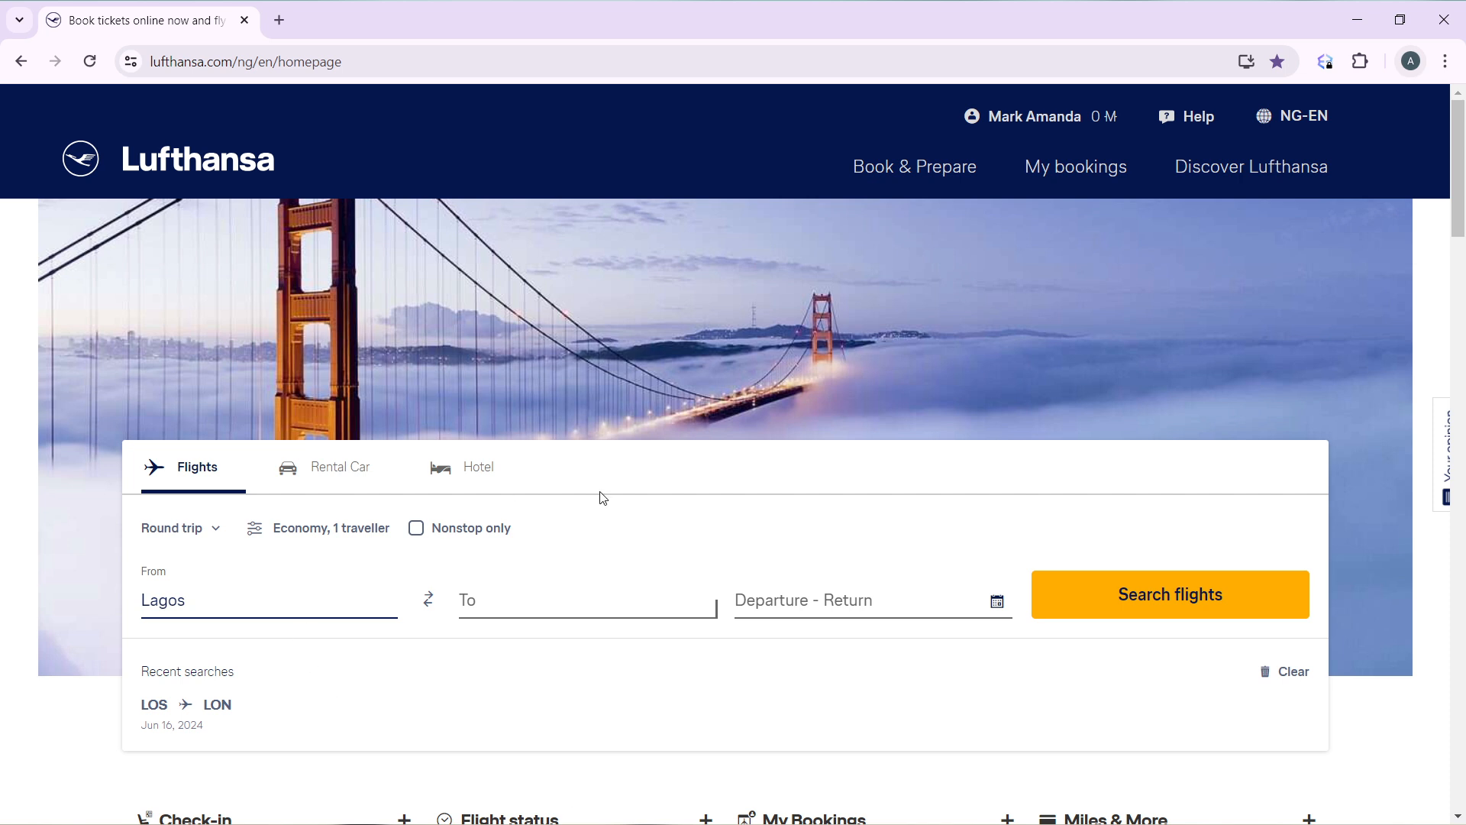
mouse_move(541, 103)
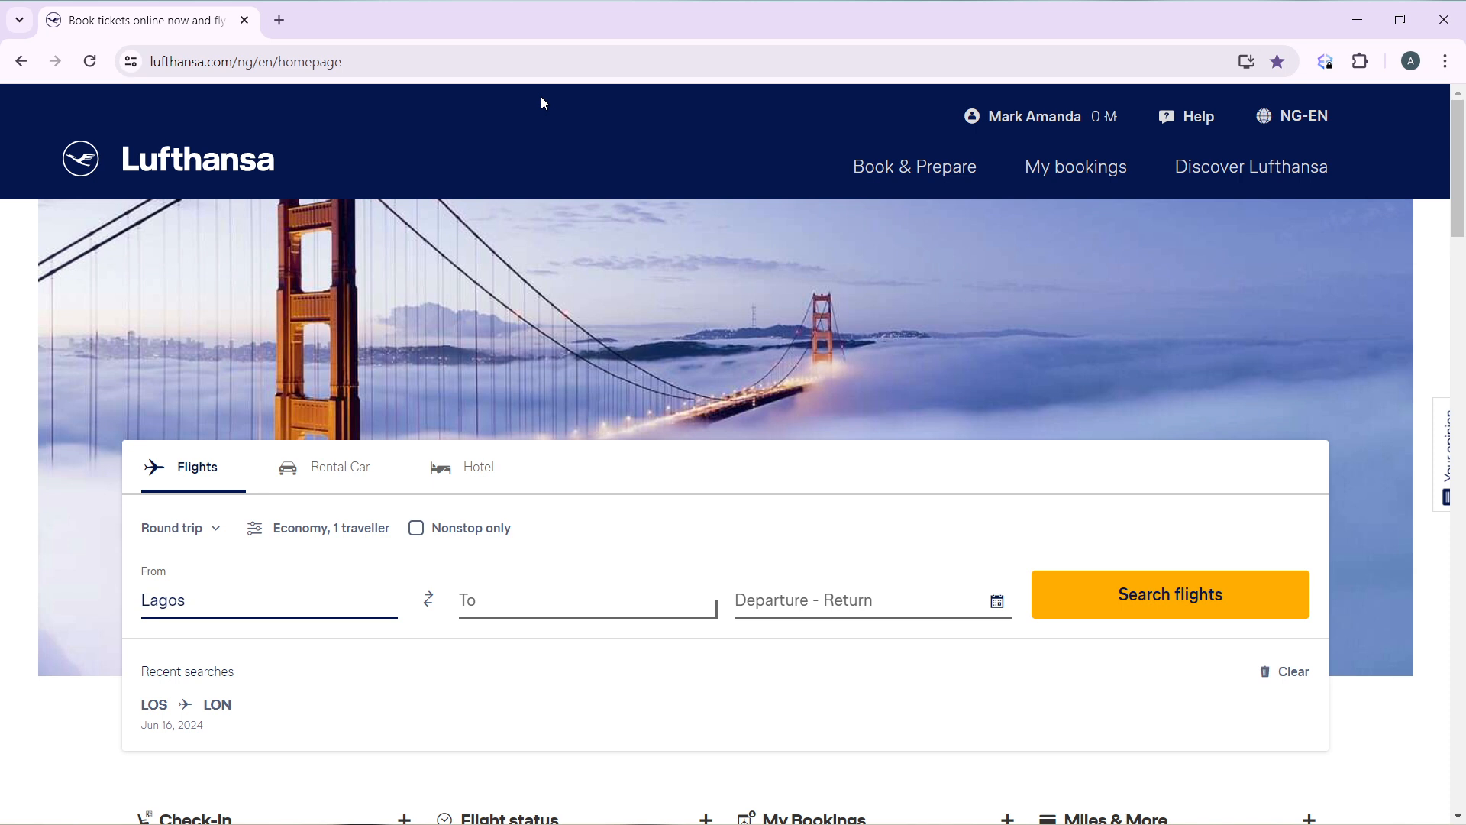
mouse_move(1251, 166)
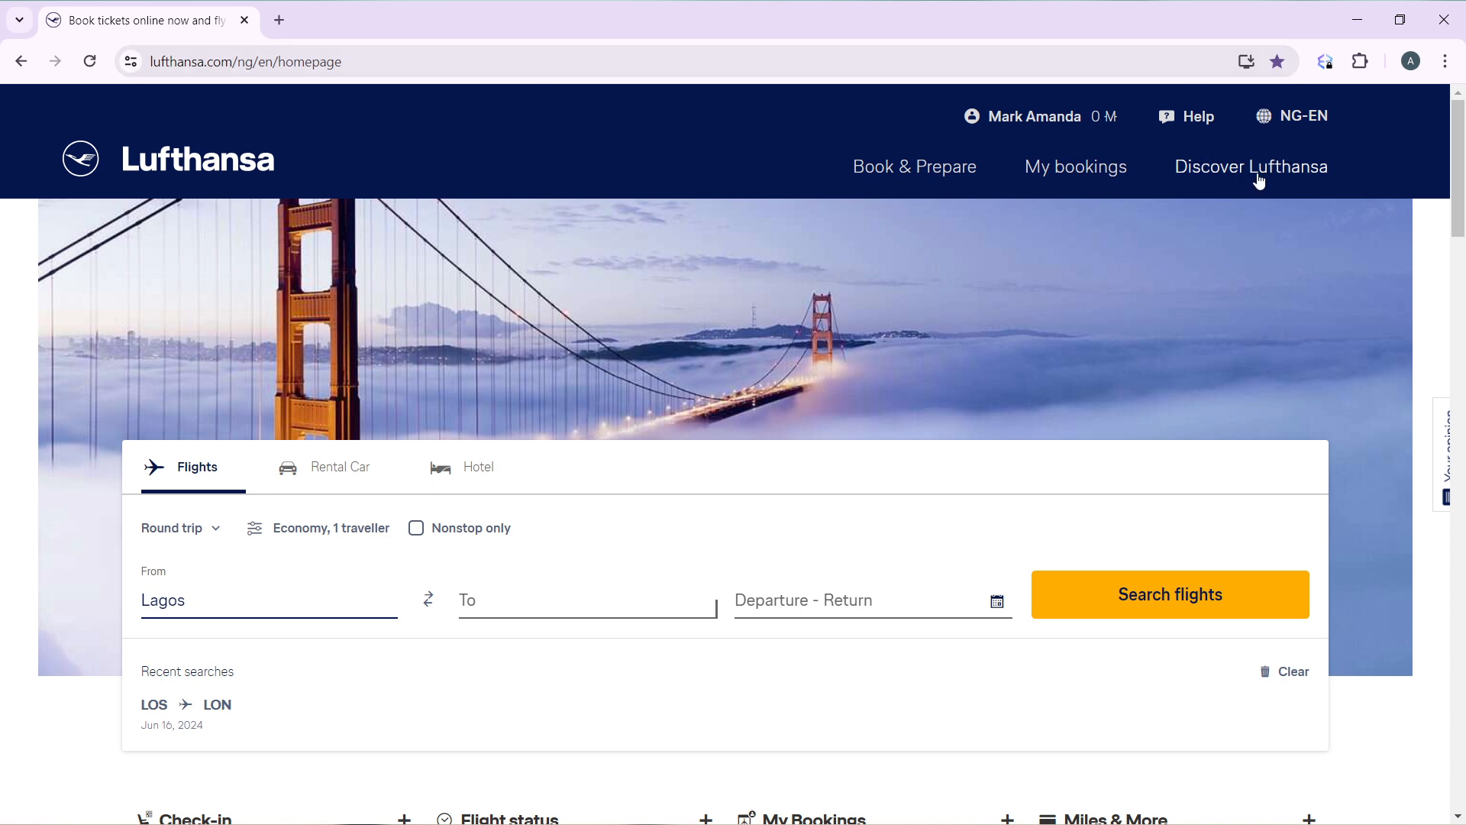
mouse_move(1221, 193)
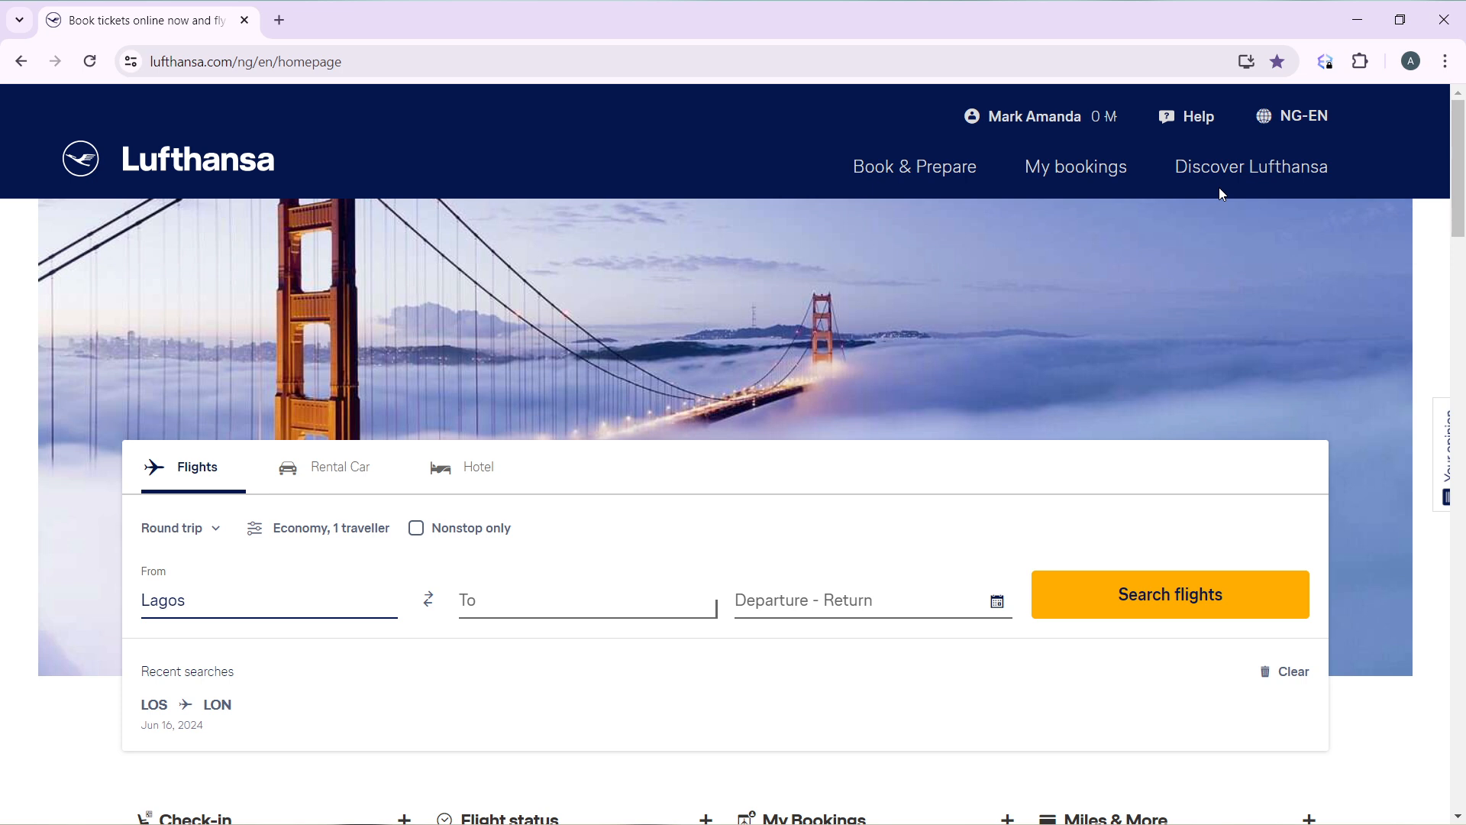
Change the Lagos flight search trip type from round trip to one-way.
scroll("down", 3)
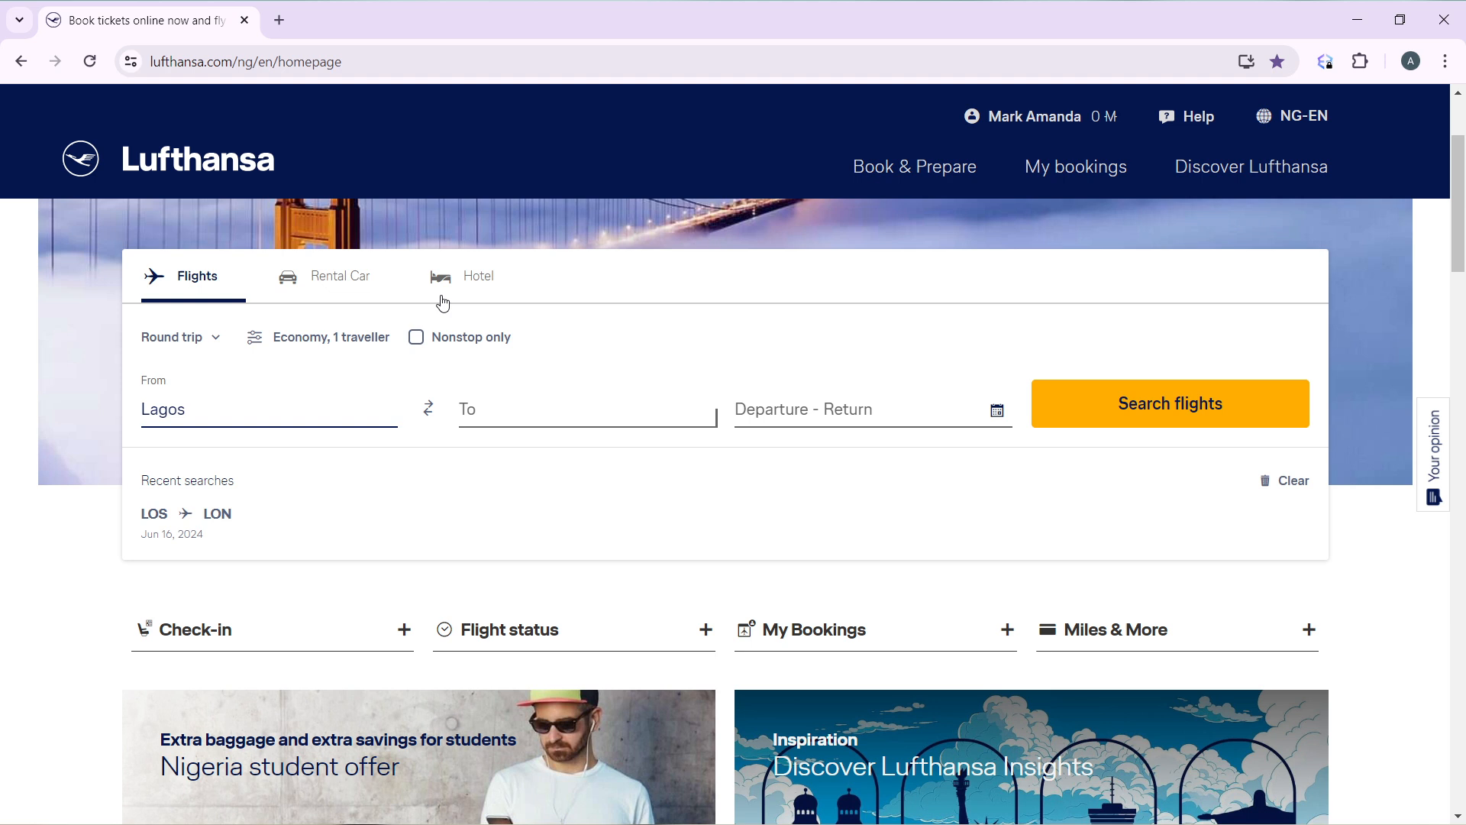
mouse_move(213, 500)
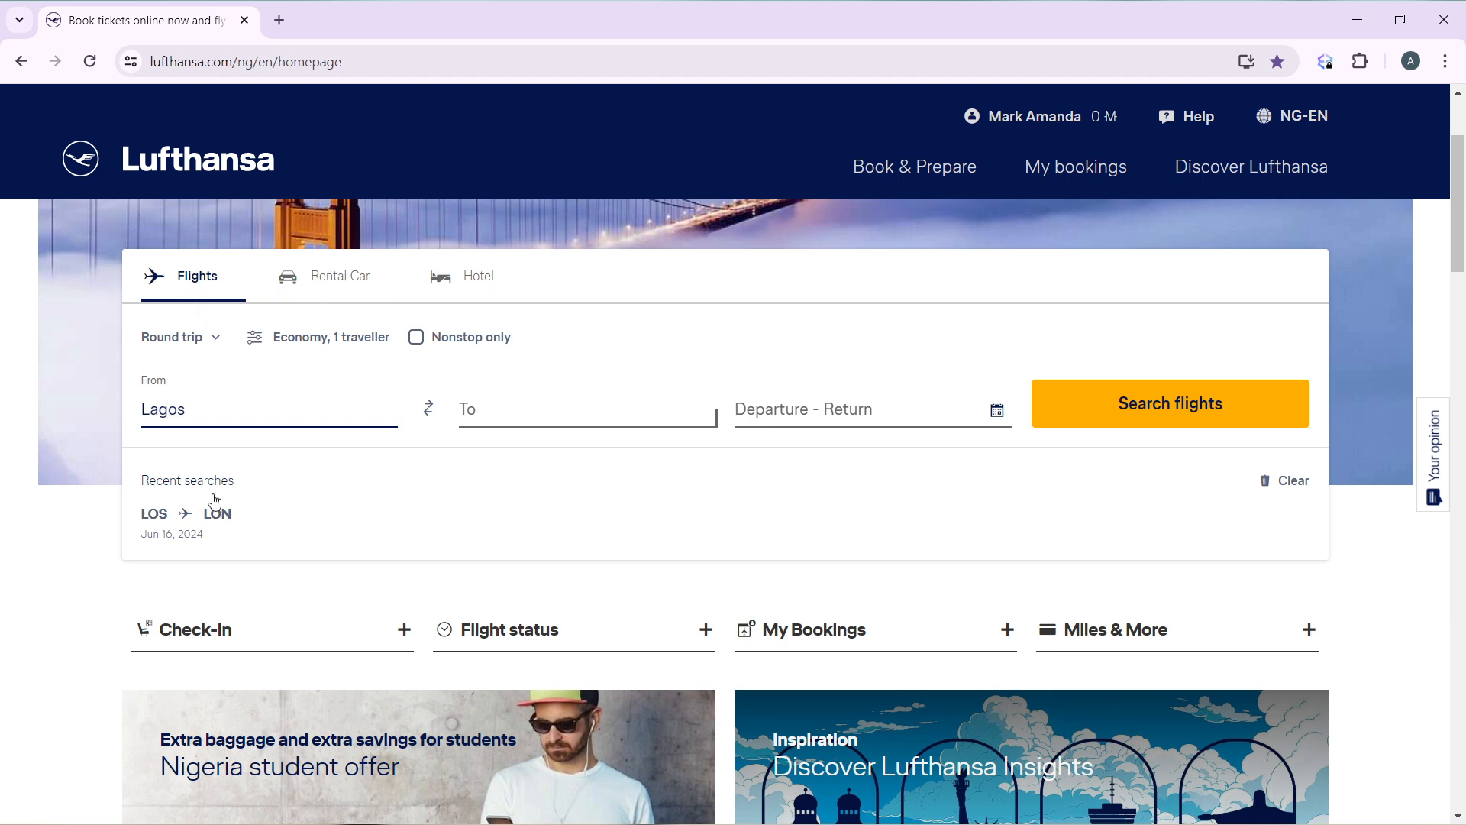
left_click(177, 337)
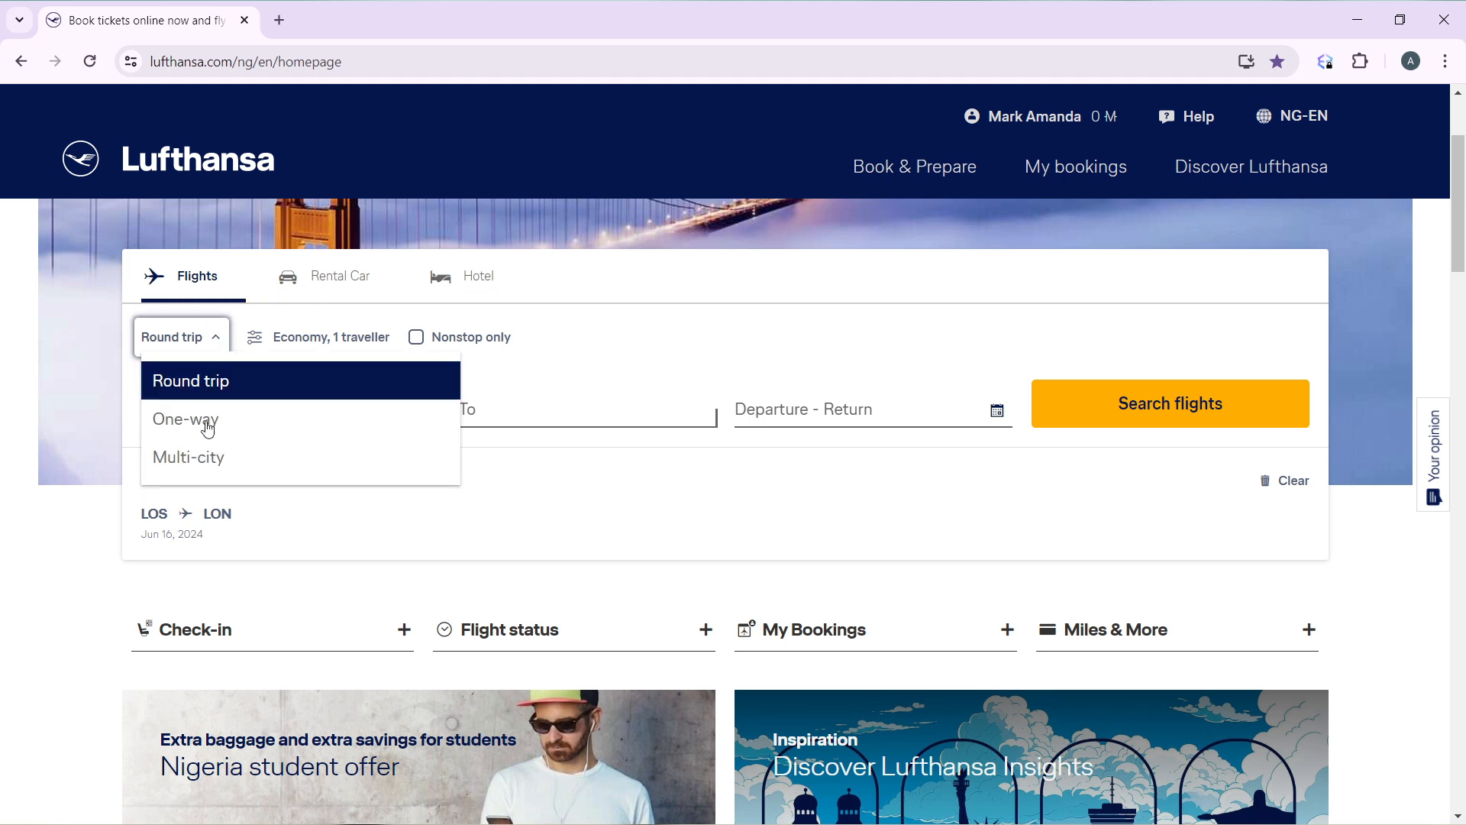
left_click(185, 419)
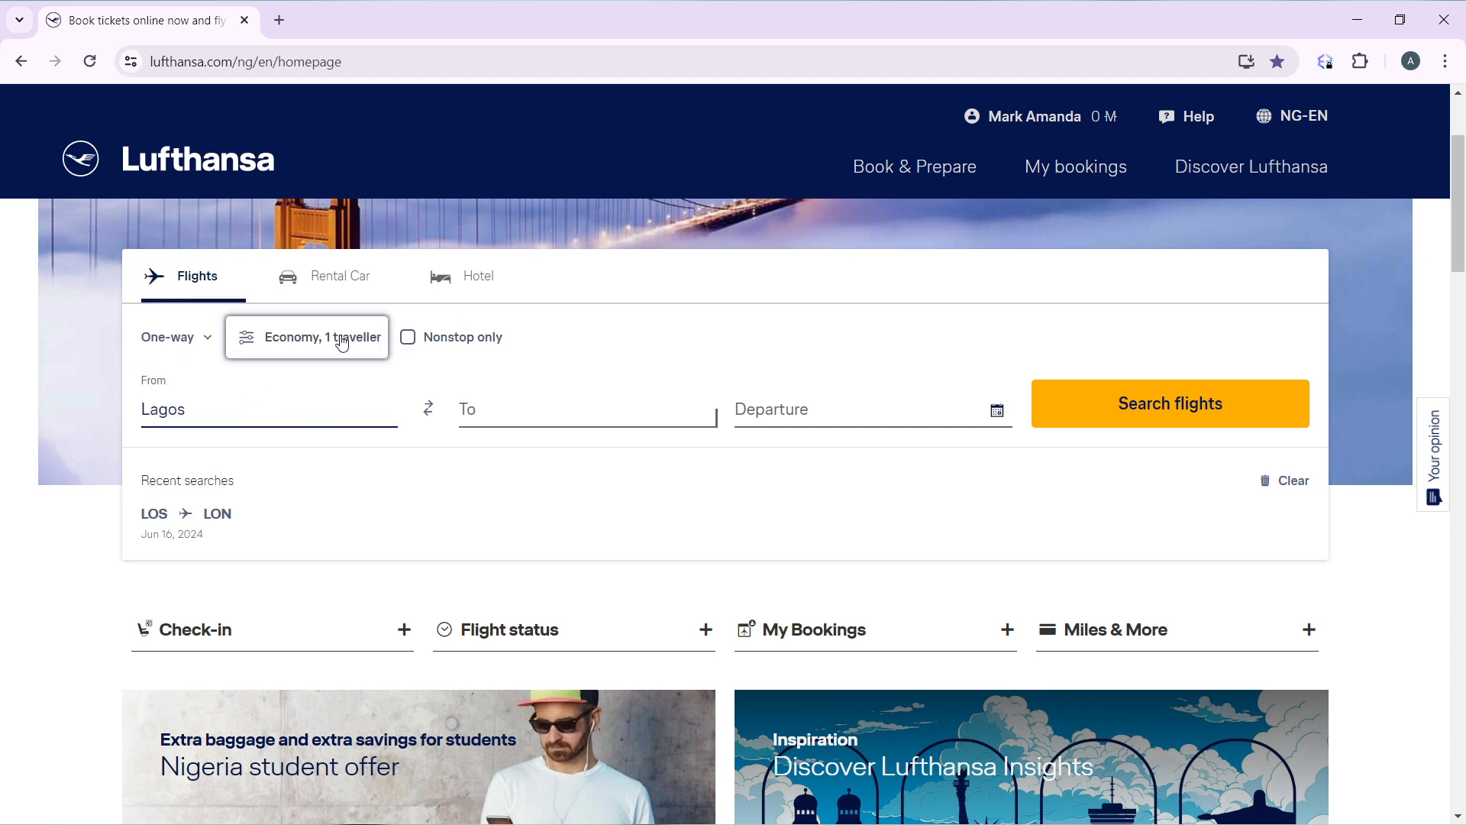
Choose First travel class for one adult traveller and confirm.
left_click(306, 337)
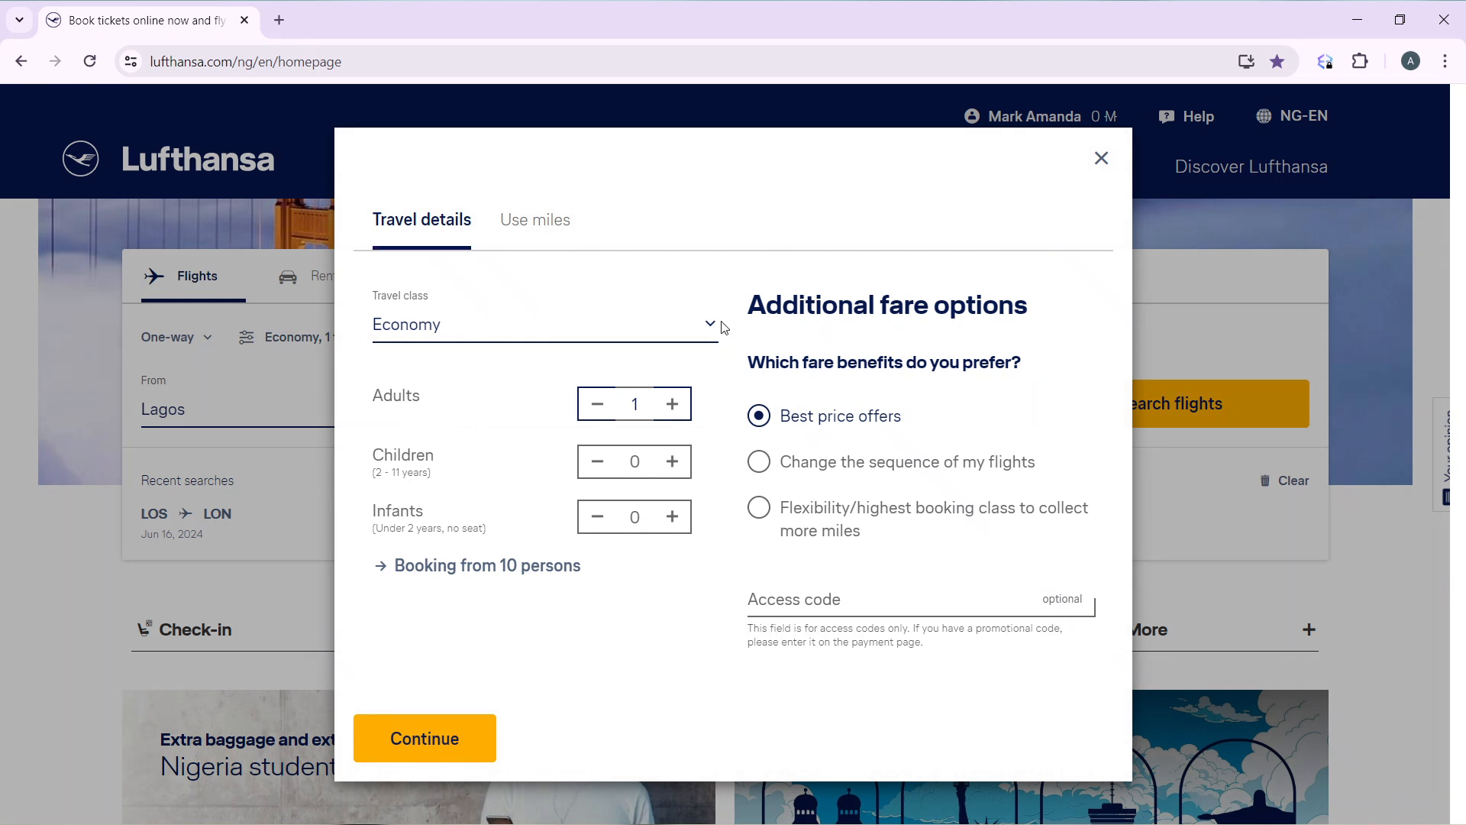
left_click(542, 324)
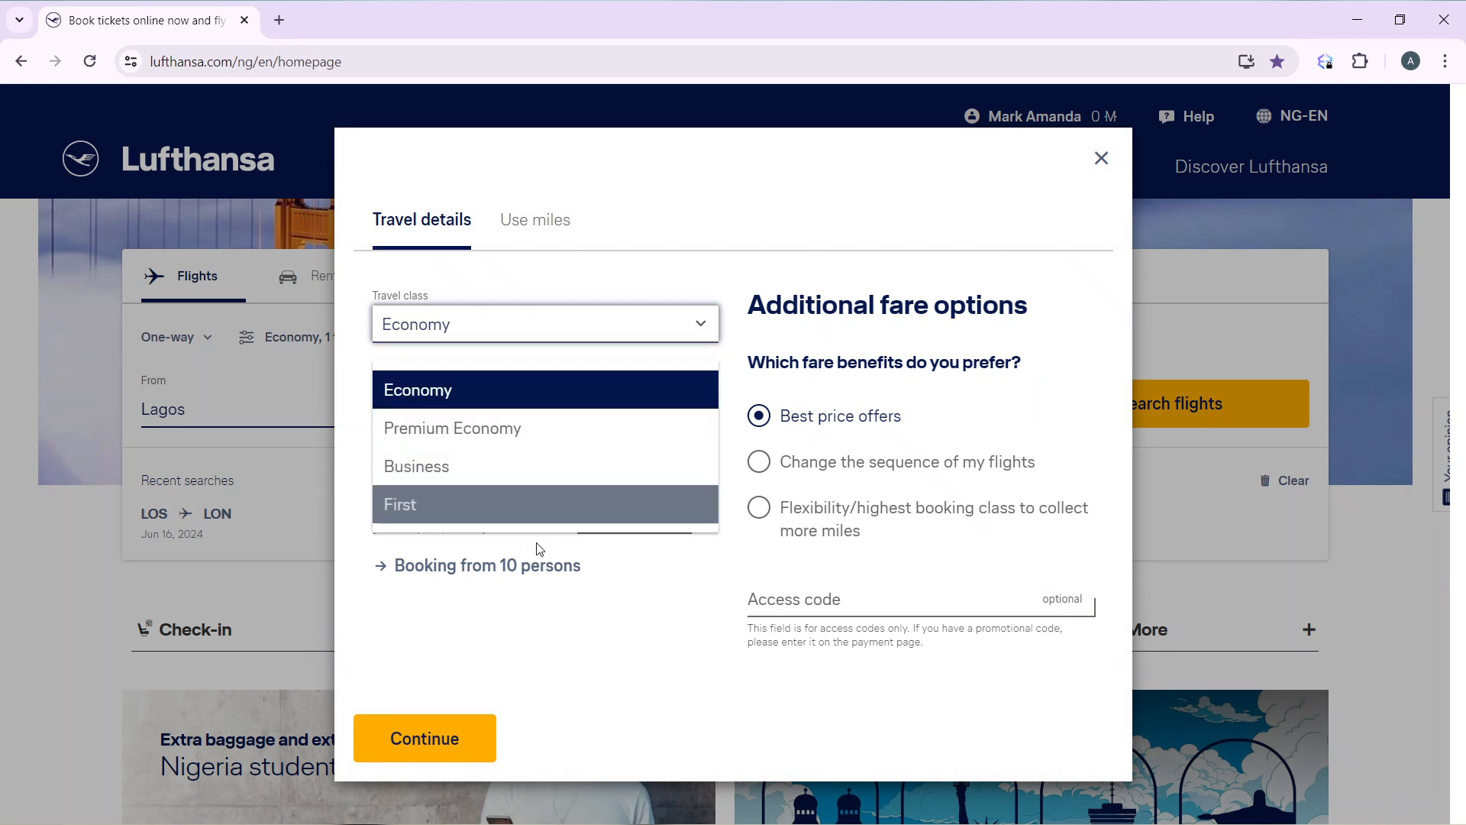
mouse_move(559, 524)
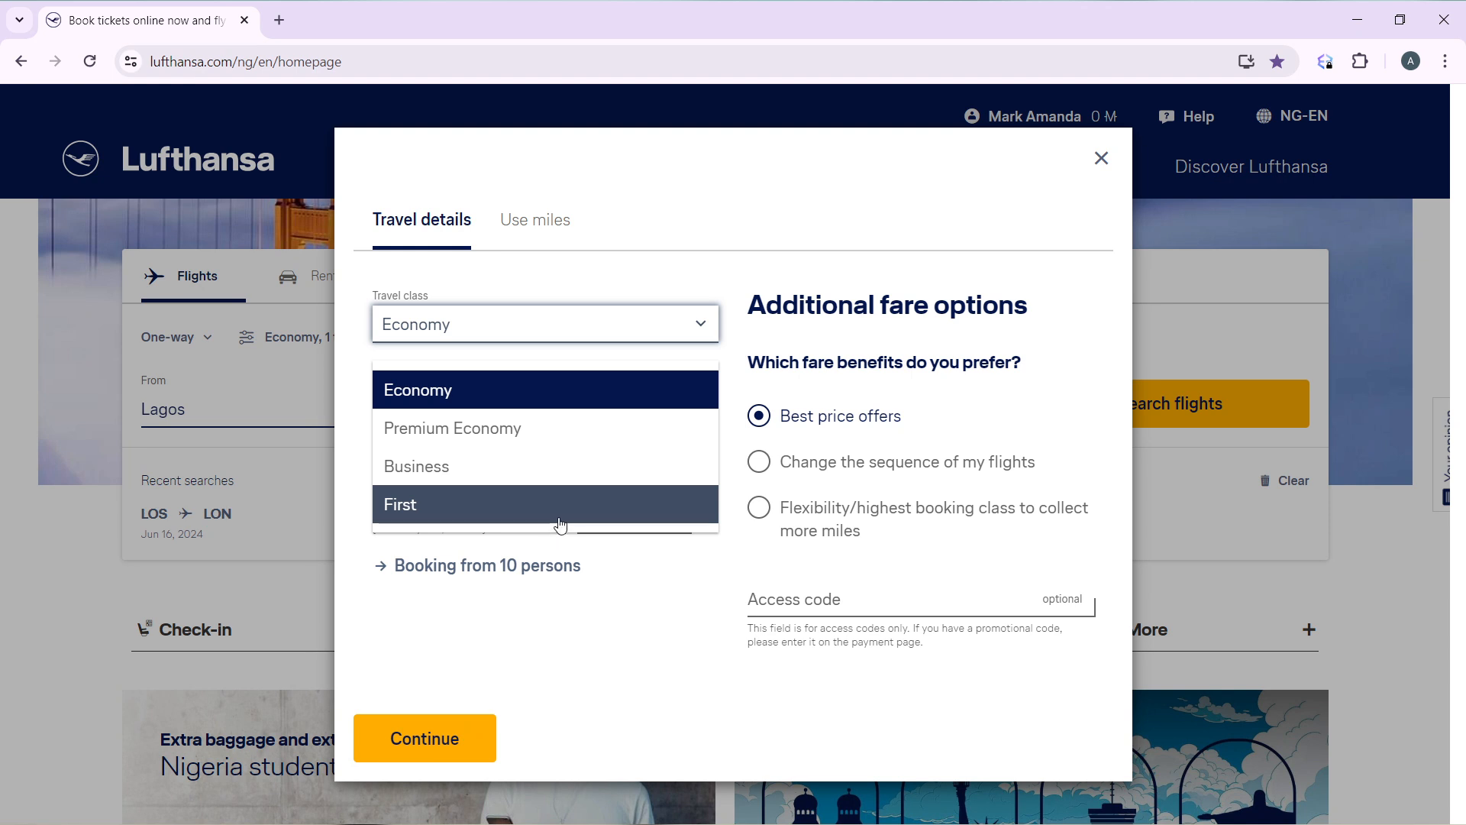
left_click(399, 504)
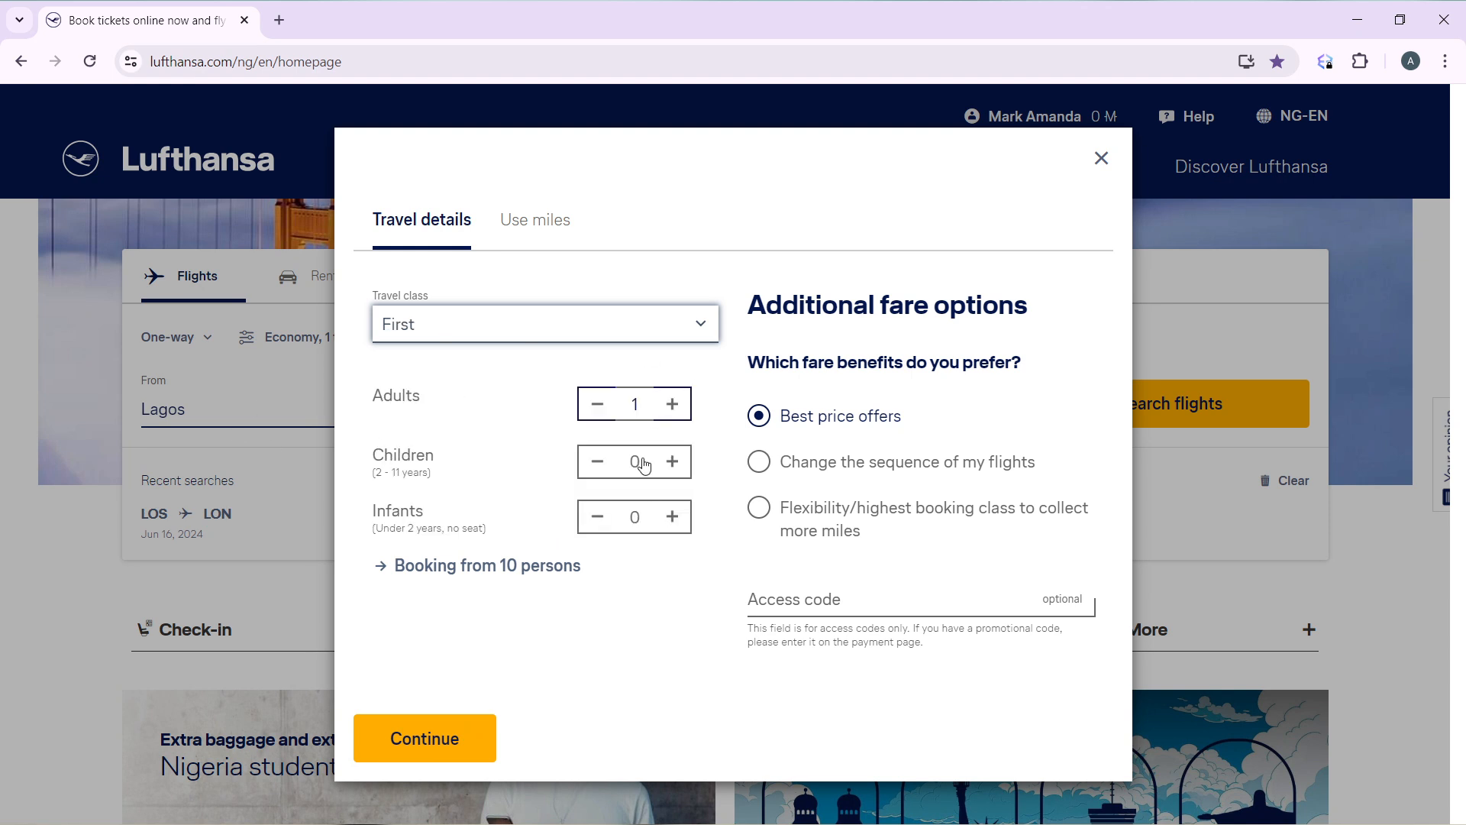
mouse_move(420, 410)
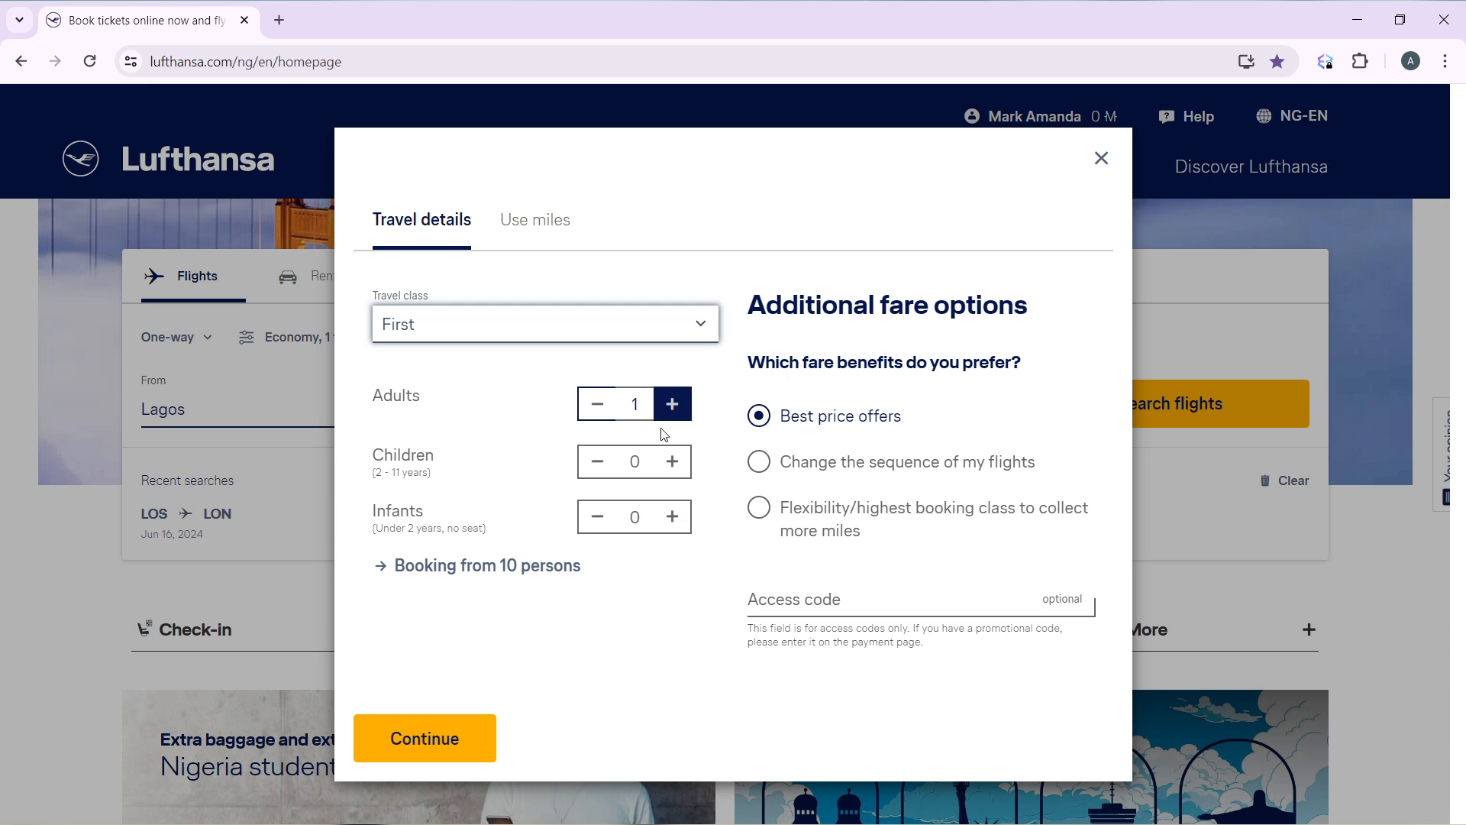
mouse_move(672, 461)
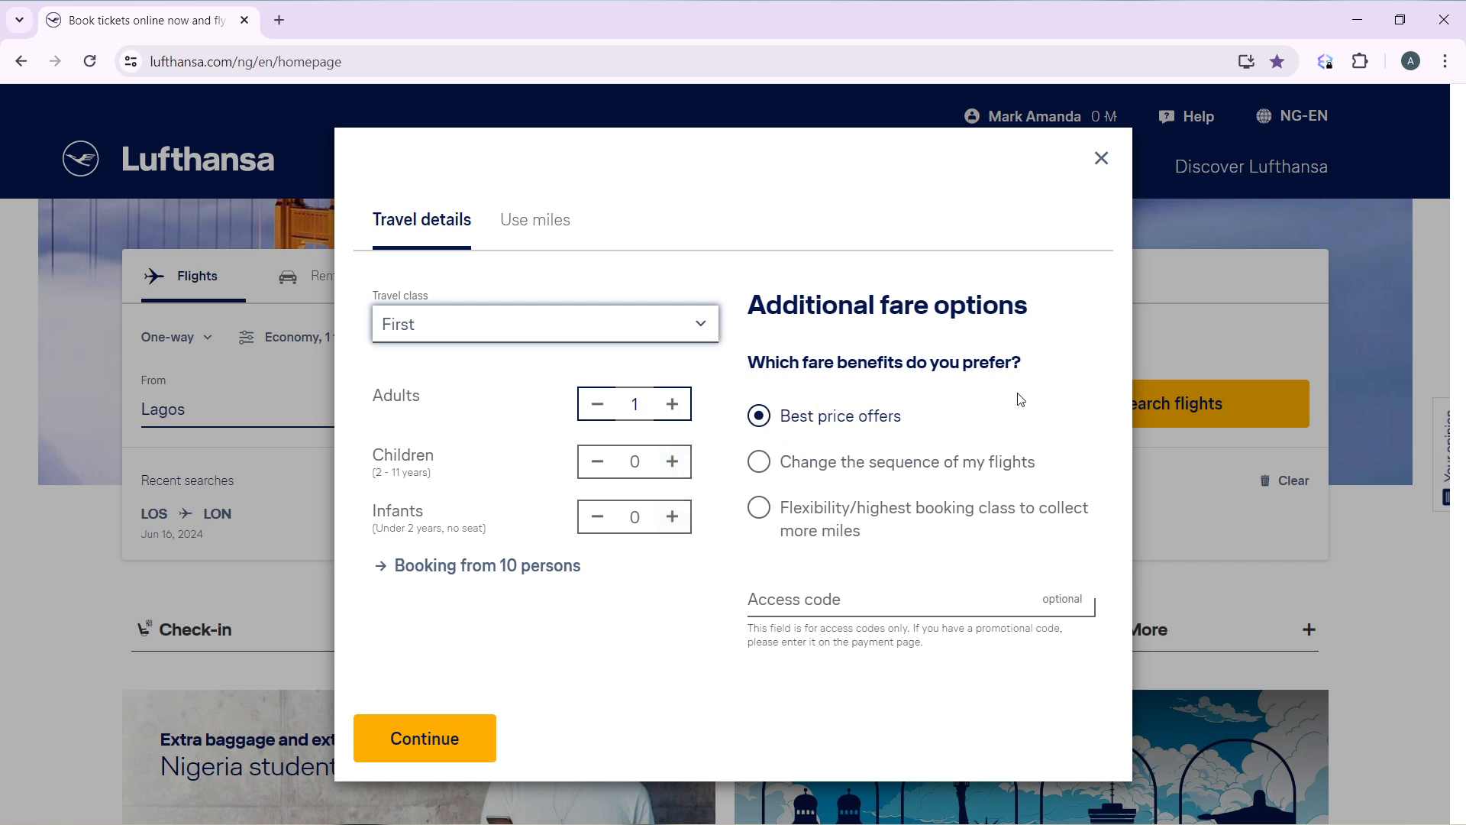
mouse_move(903, 482)
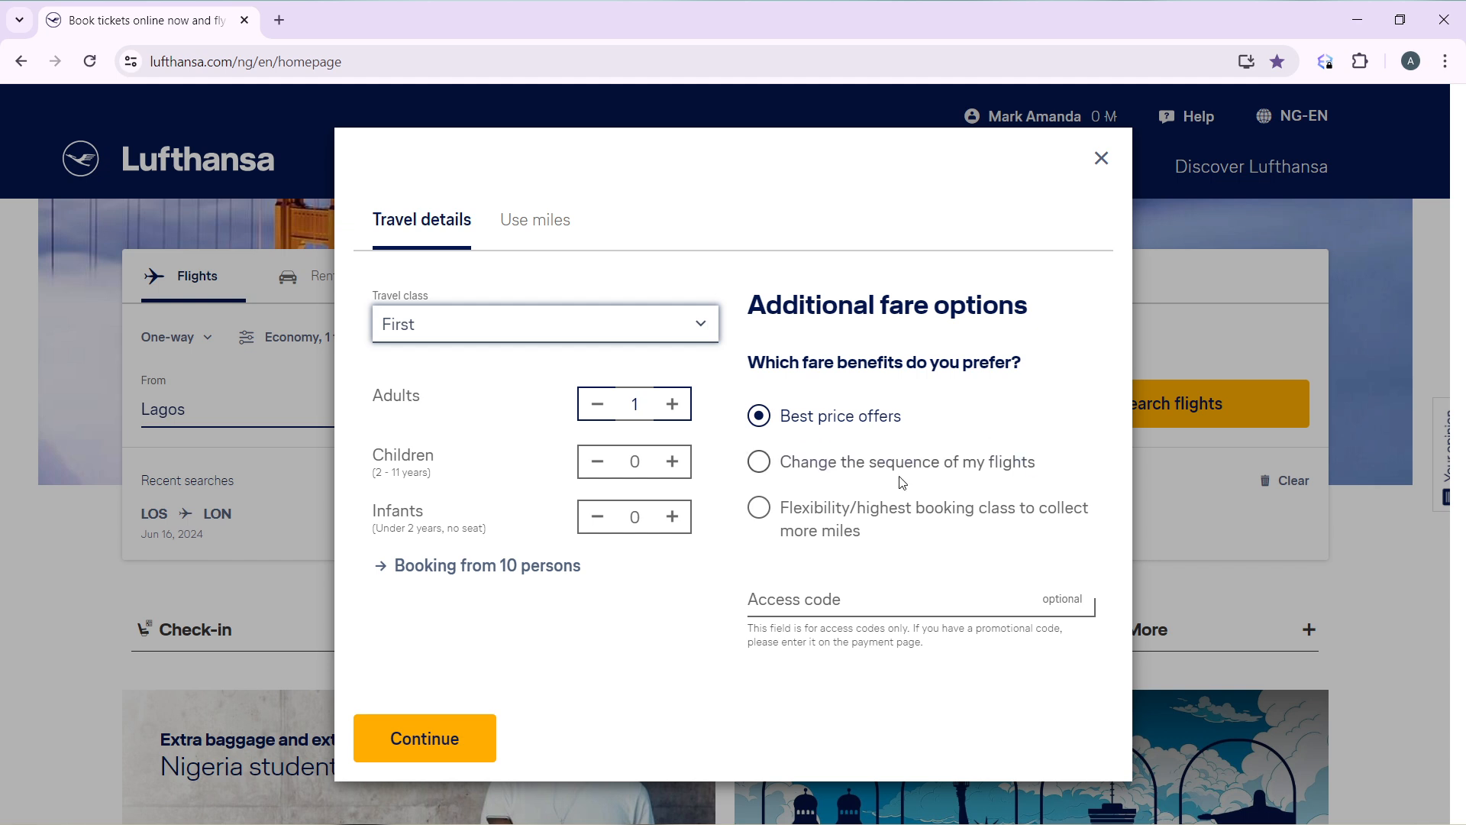
mouse_move(737, 520)
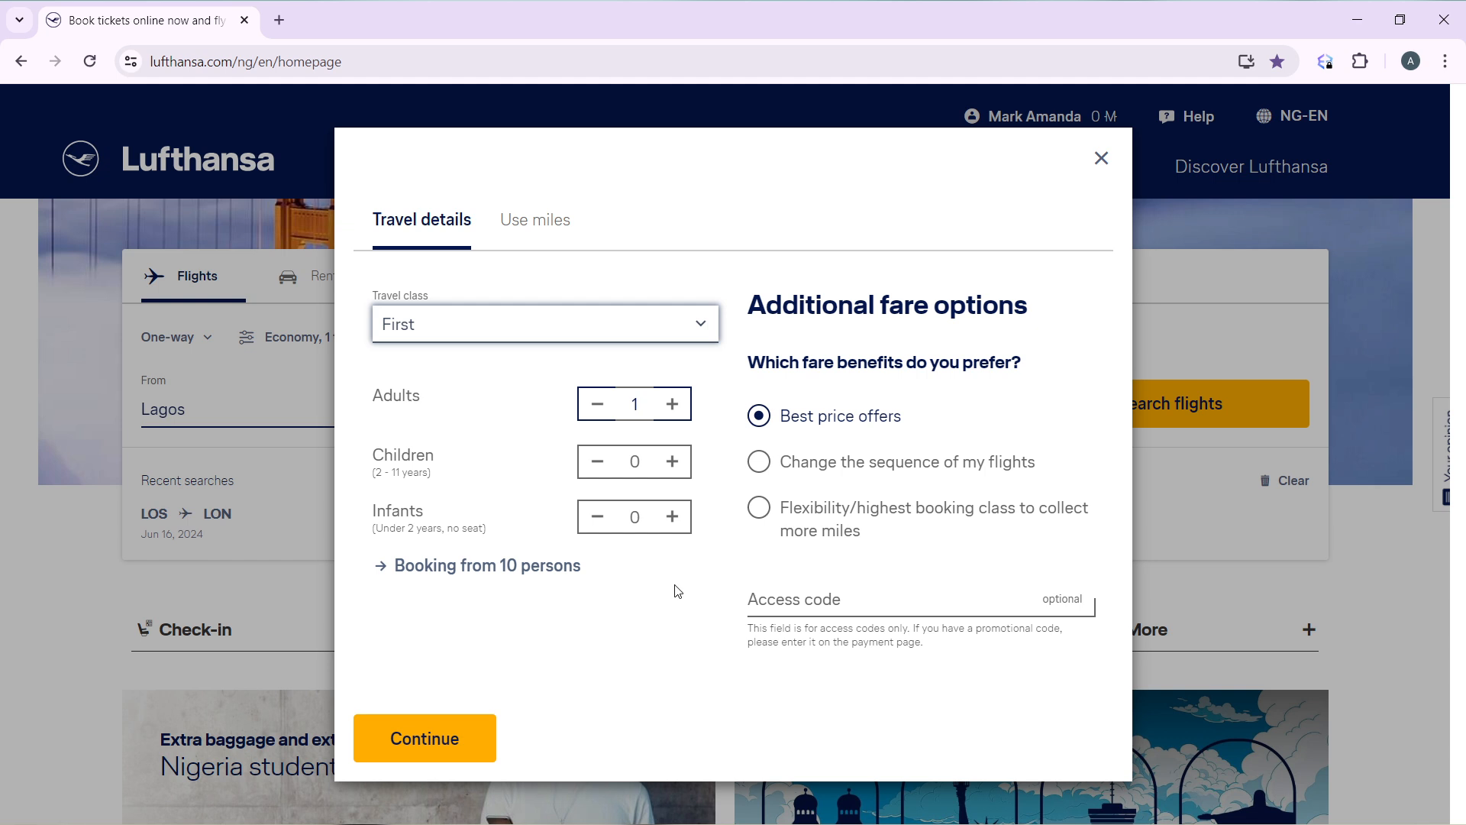
mouse_move(521, 701)
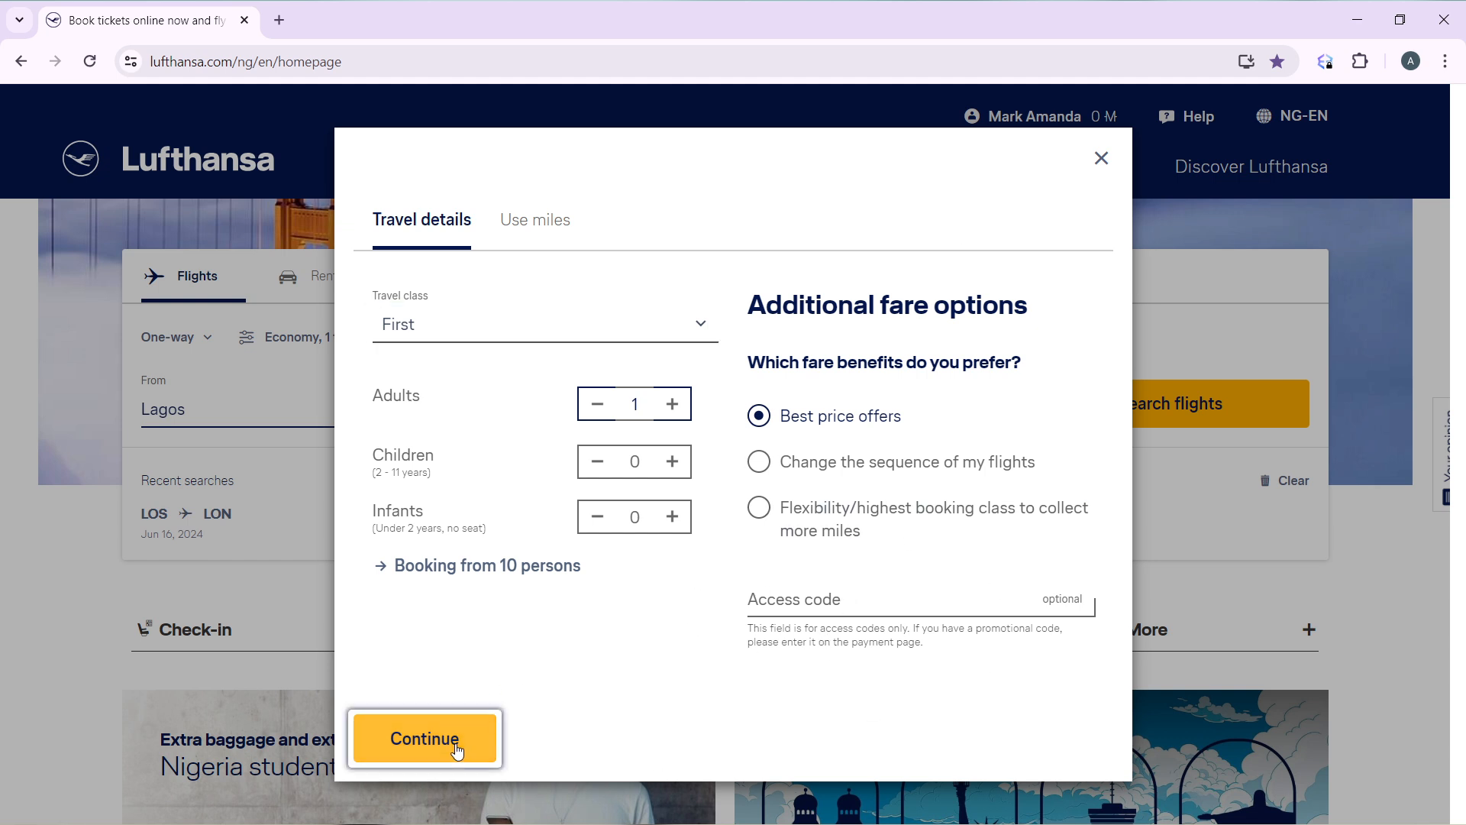
left_click(423, 737)
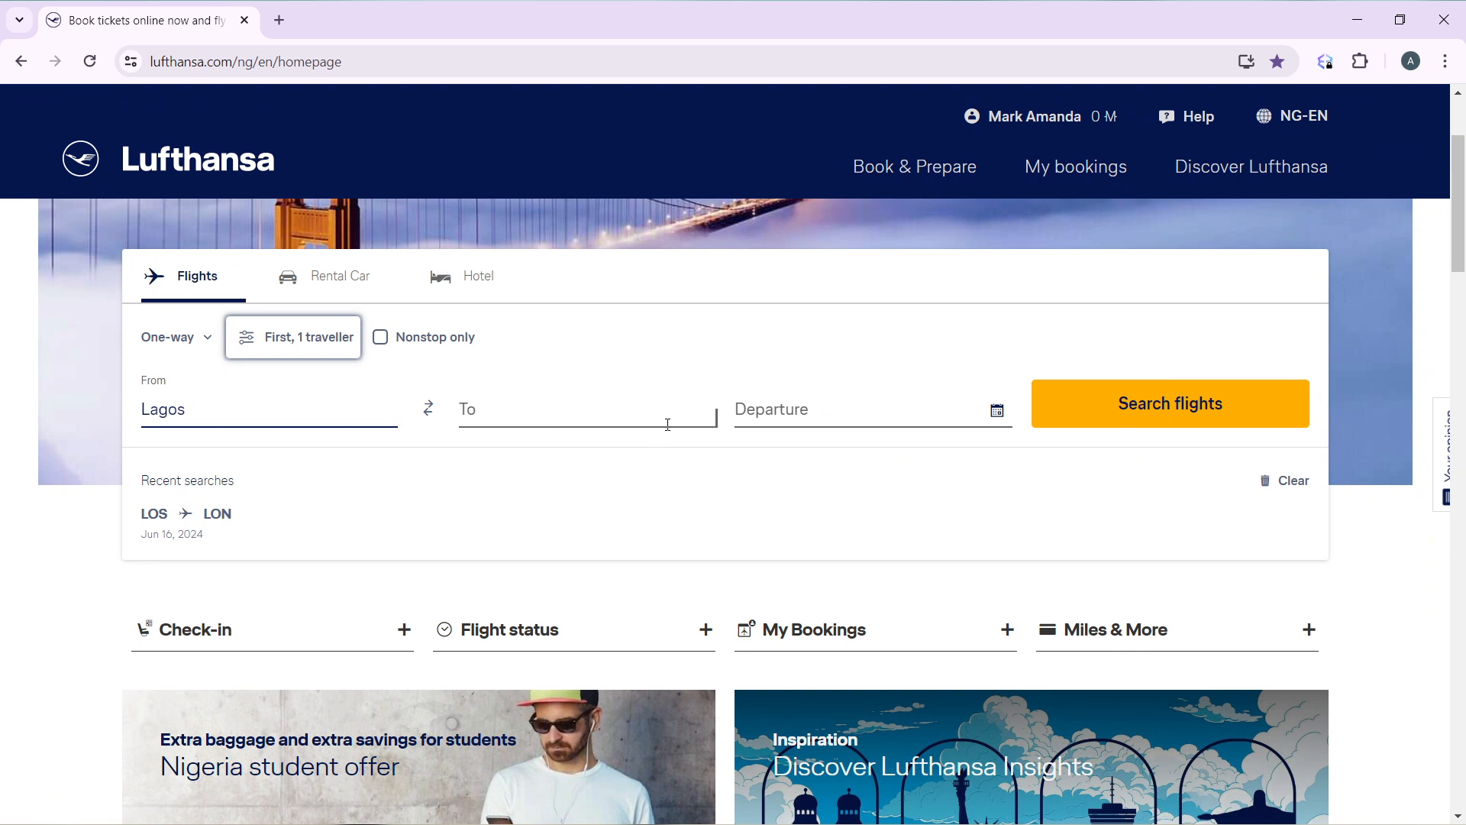
Open the departure date picker for the one-way trip.
left_click(586, 409)
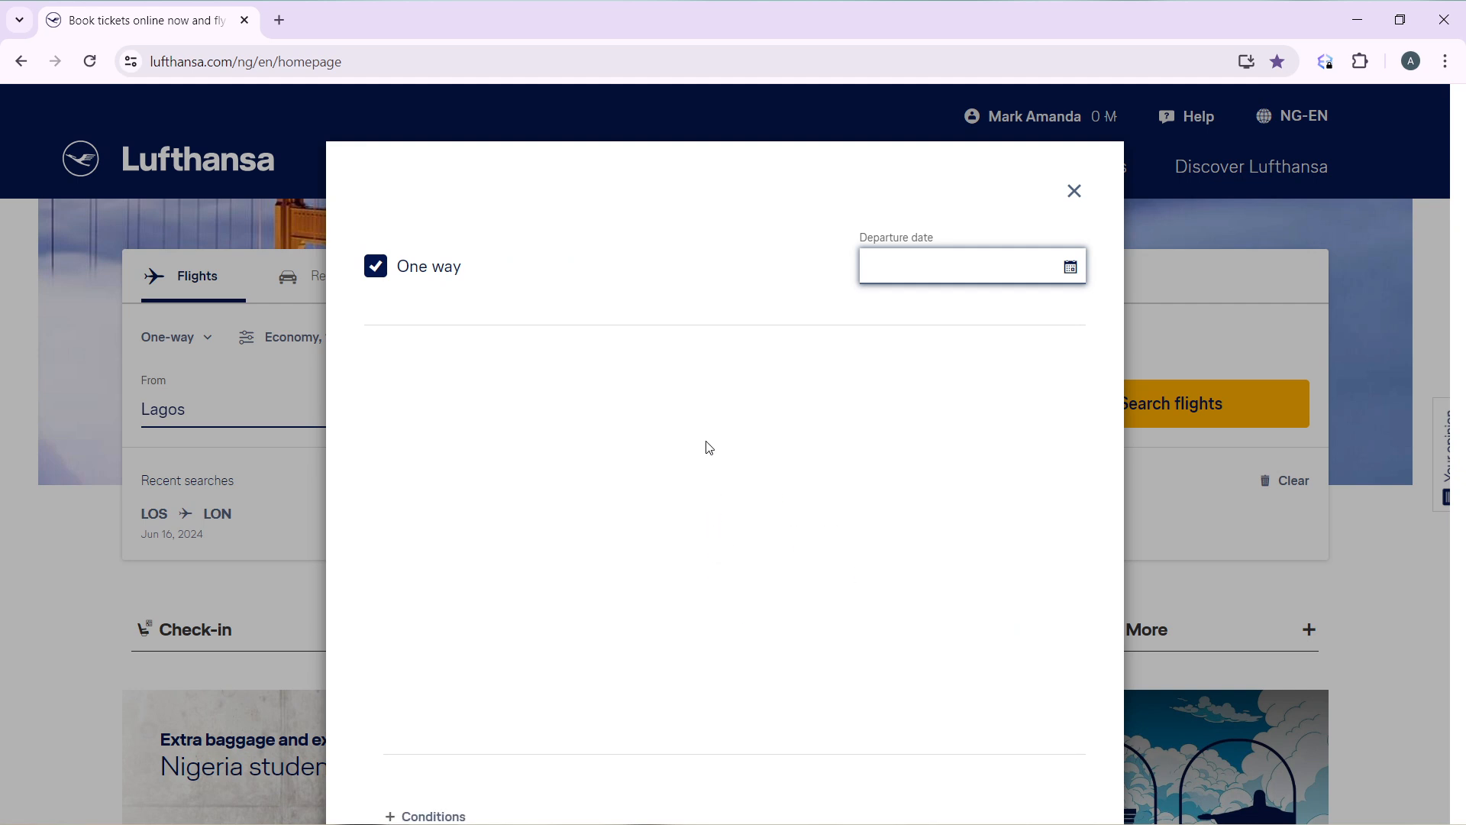
Pick June 21, 2024 in the calendar and confirm it as the departure date.
left_click(967, 266)
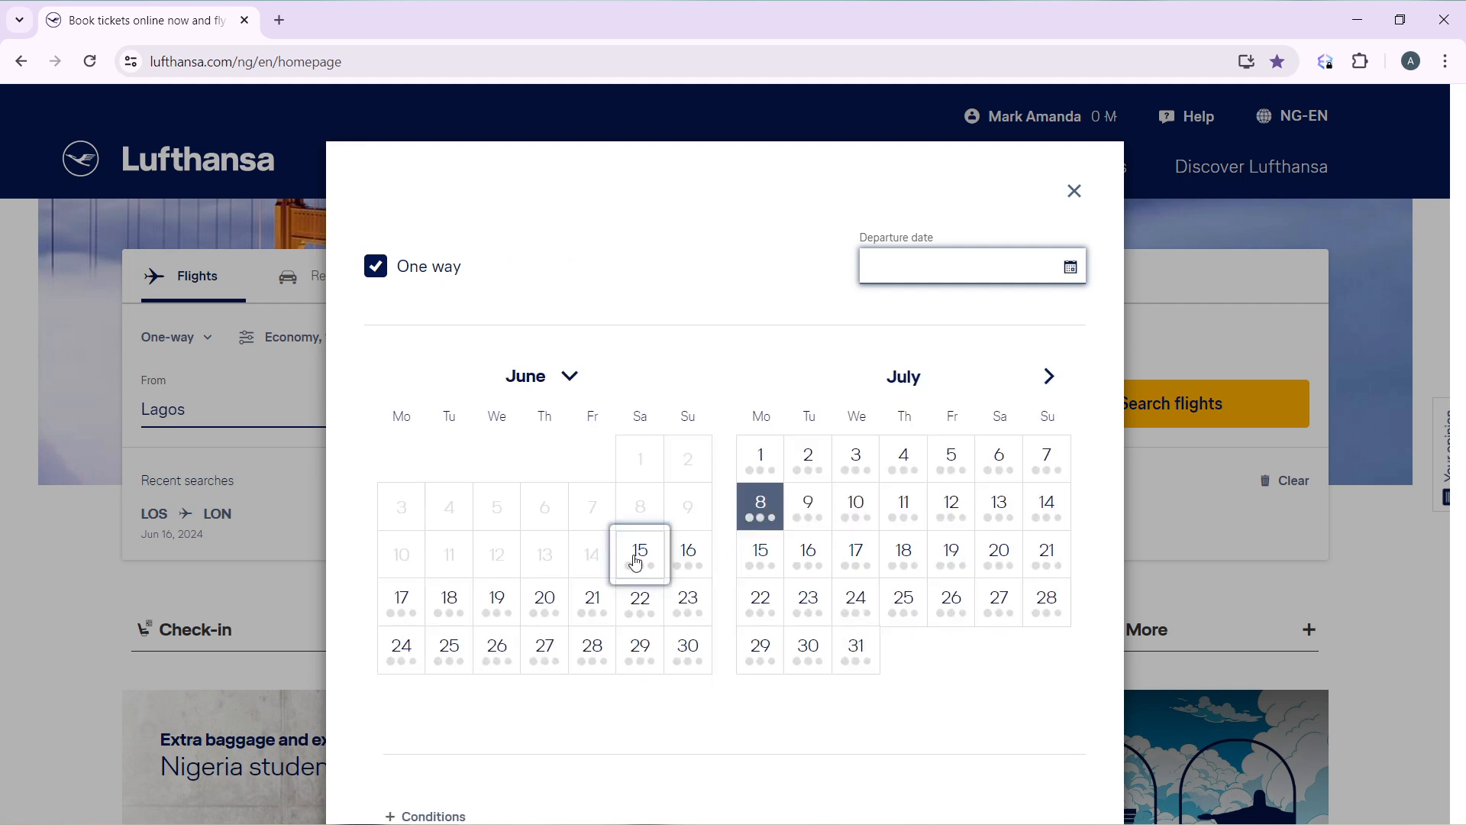
left_click(592, 597)
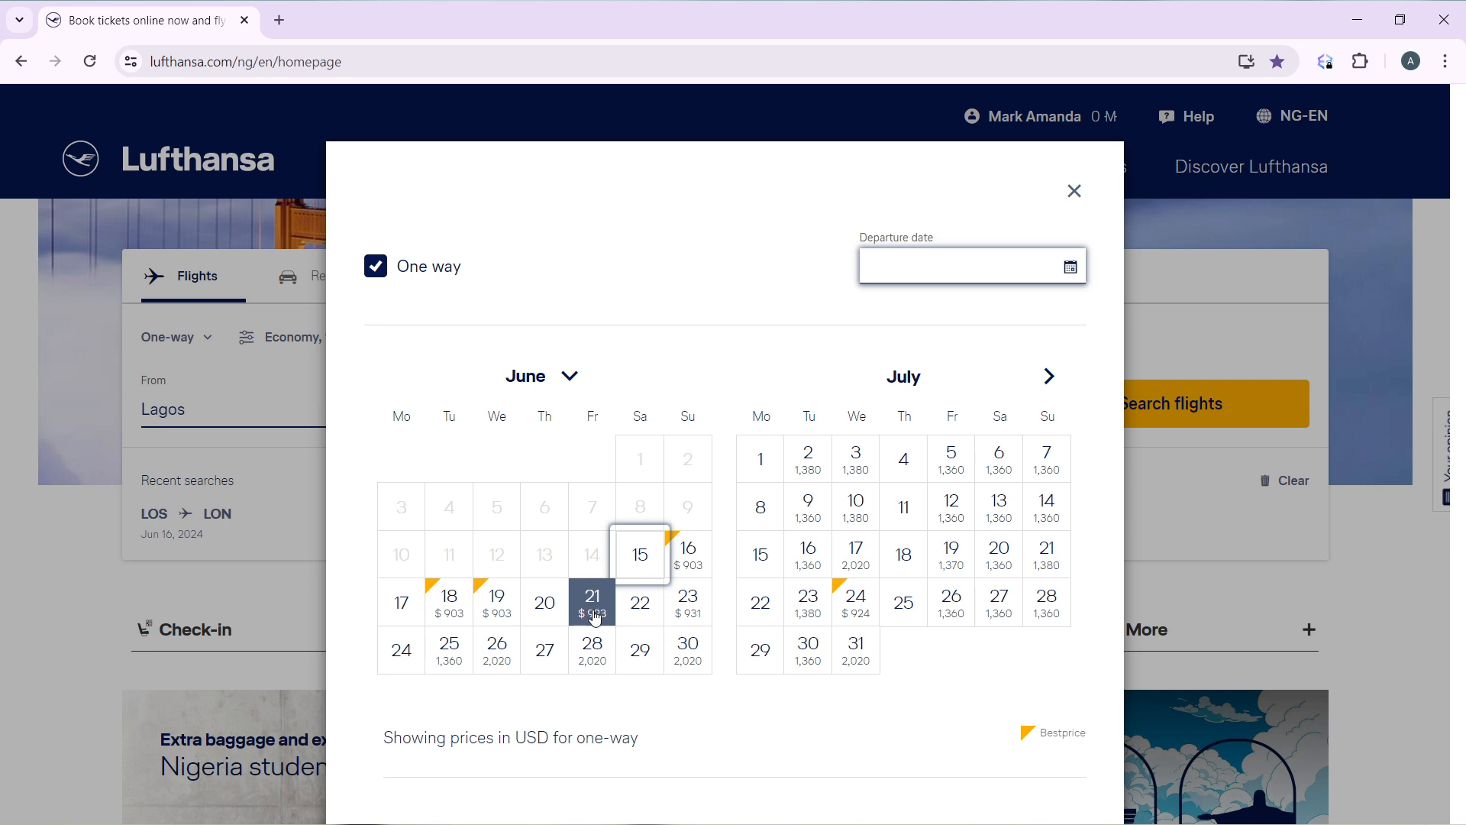
left_click(591, 603)
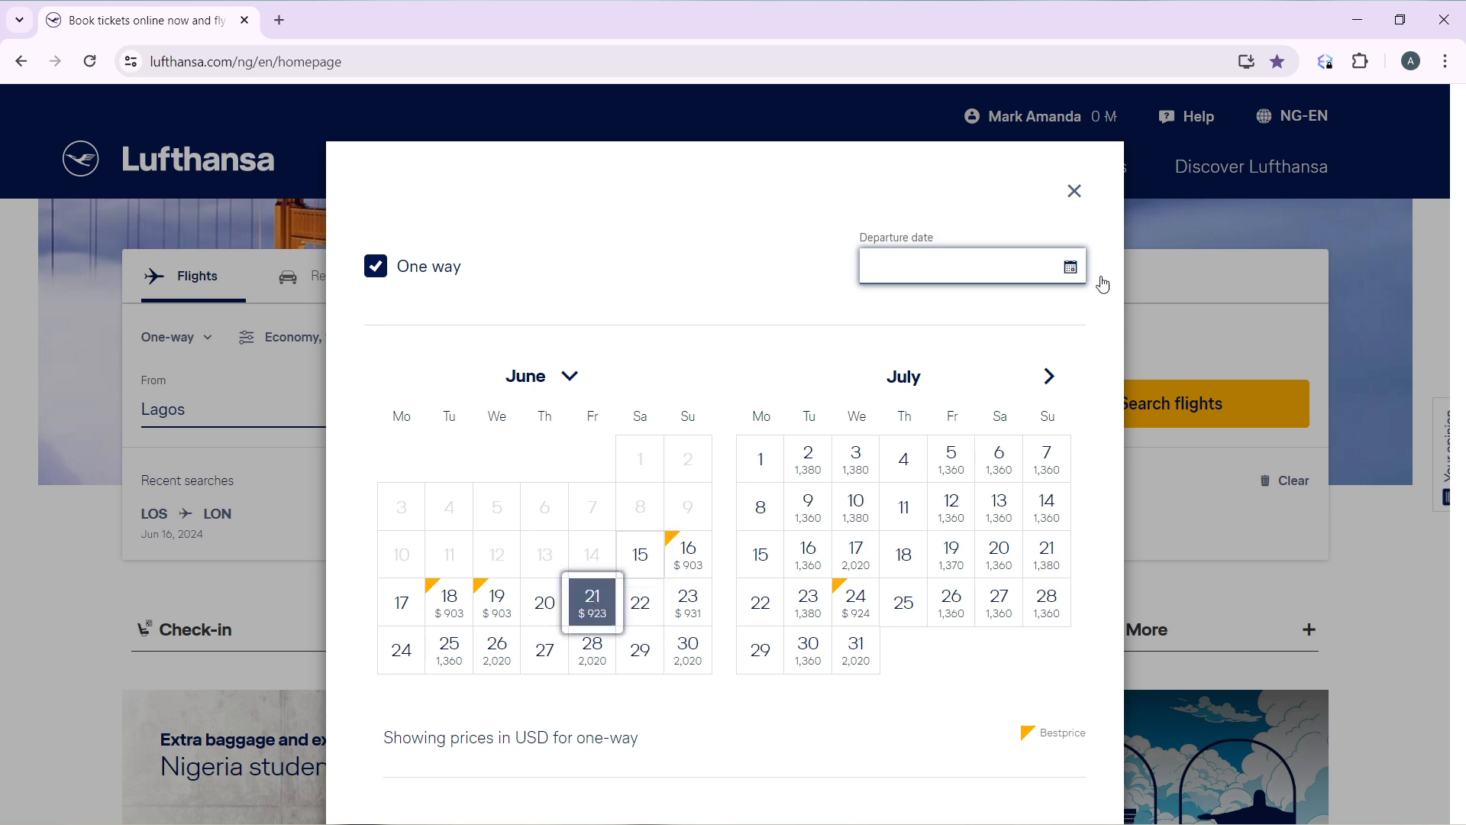
left_click(591, 601)
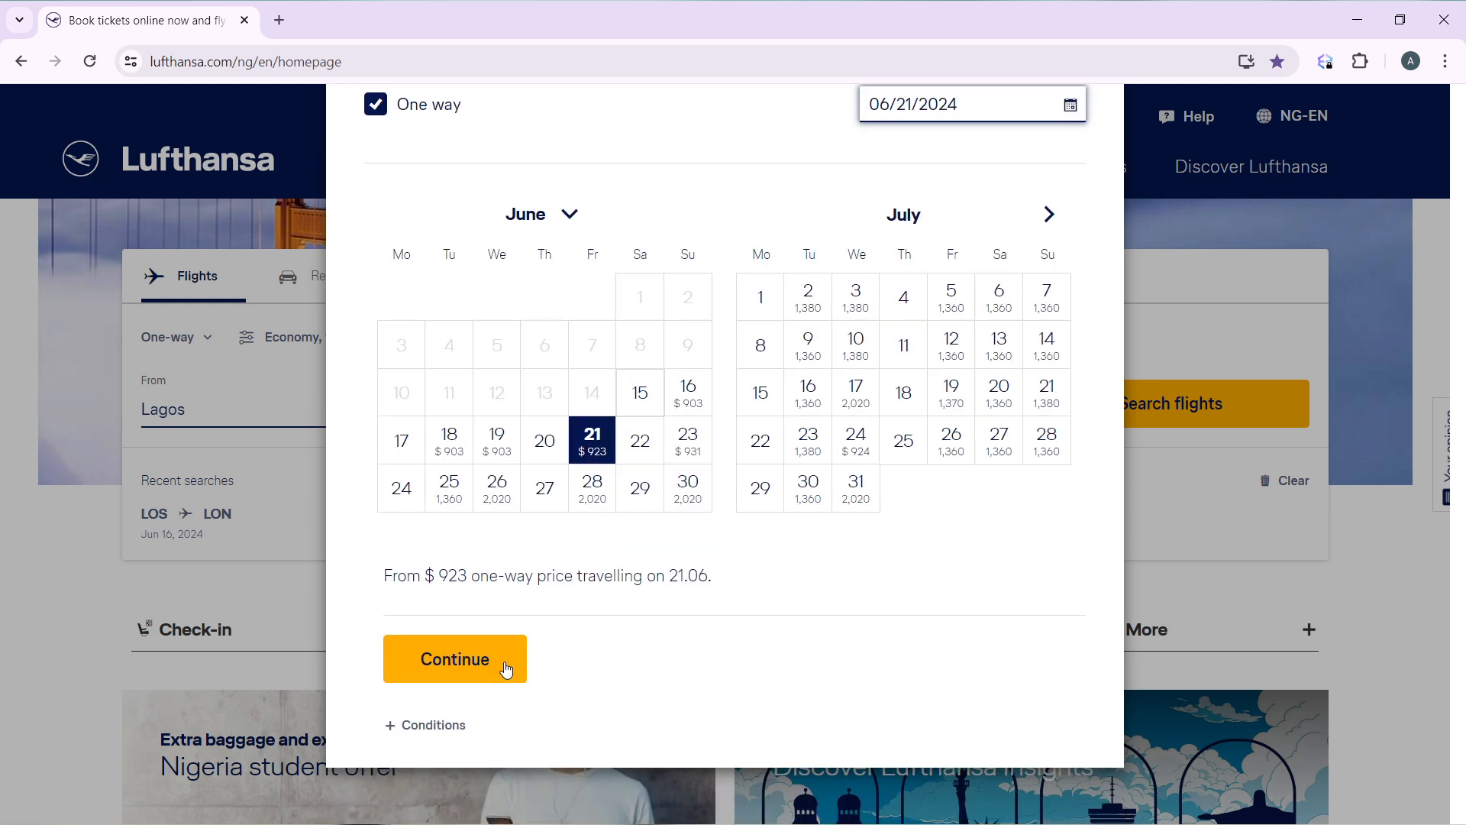
left_click(454, 658)
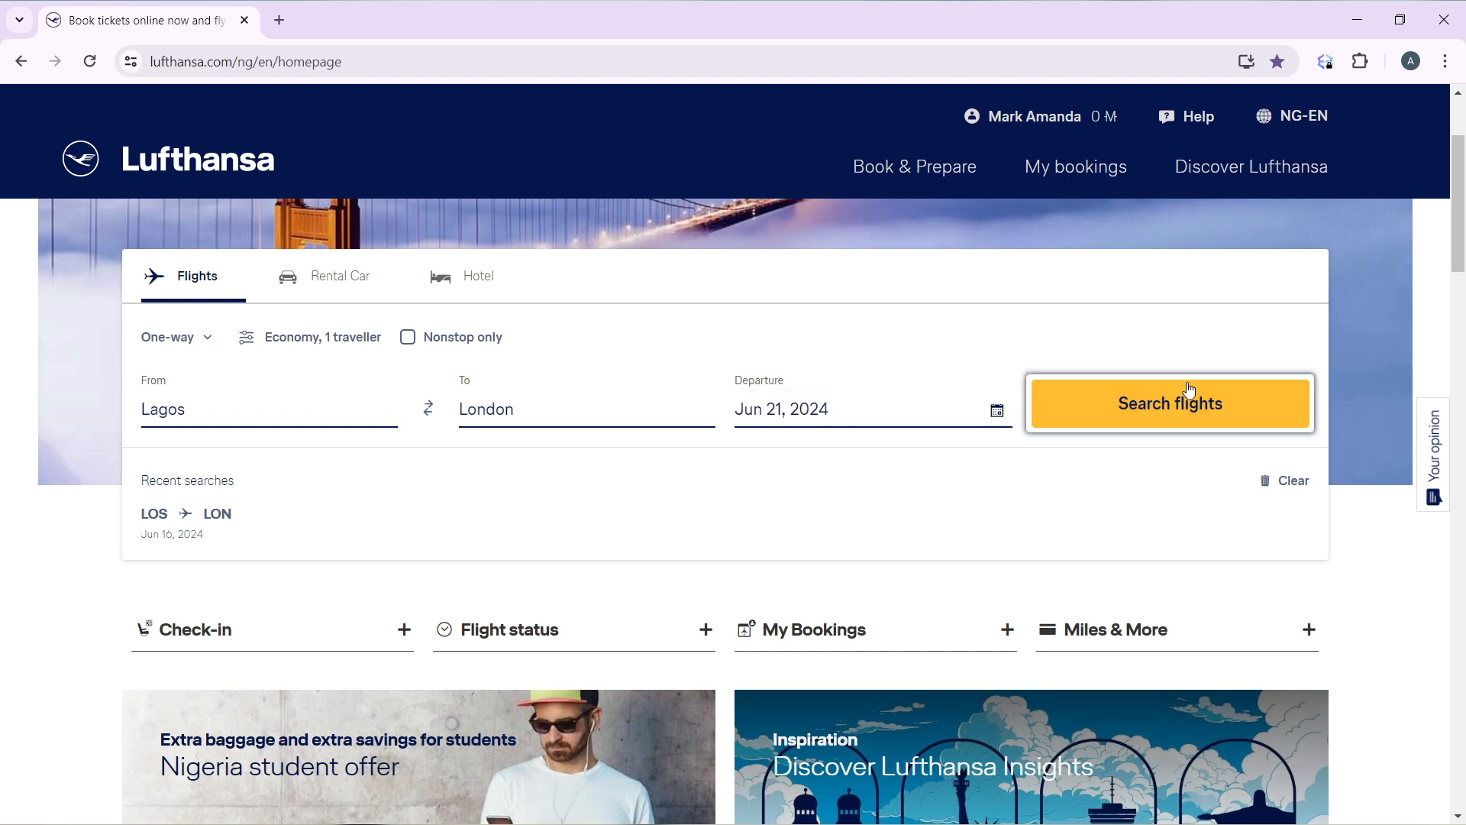
Search Lagos–London flights and scroll through the Fri 21 June departures and fares.
left_click(1169, 403)
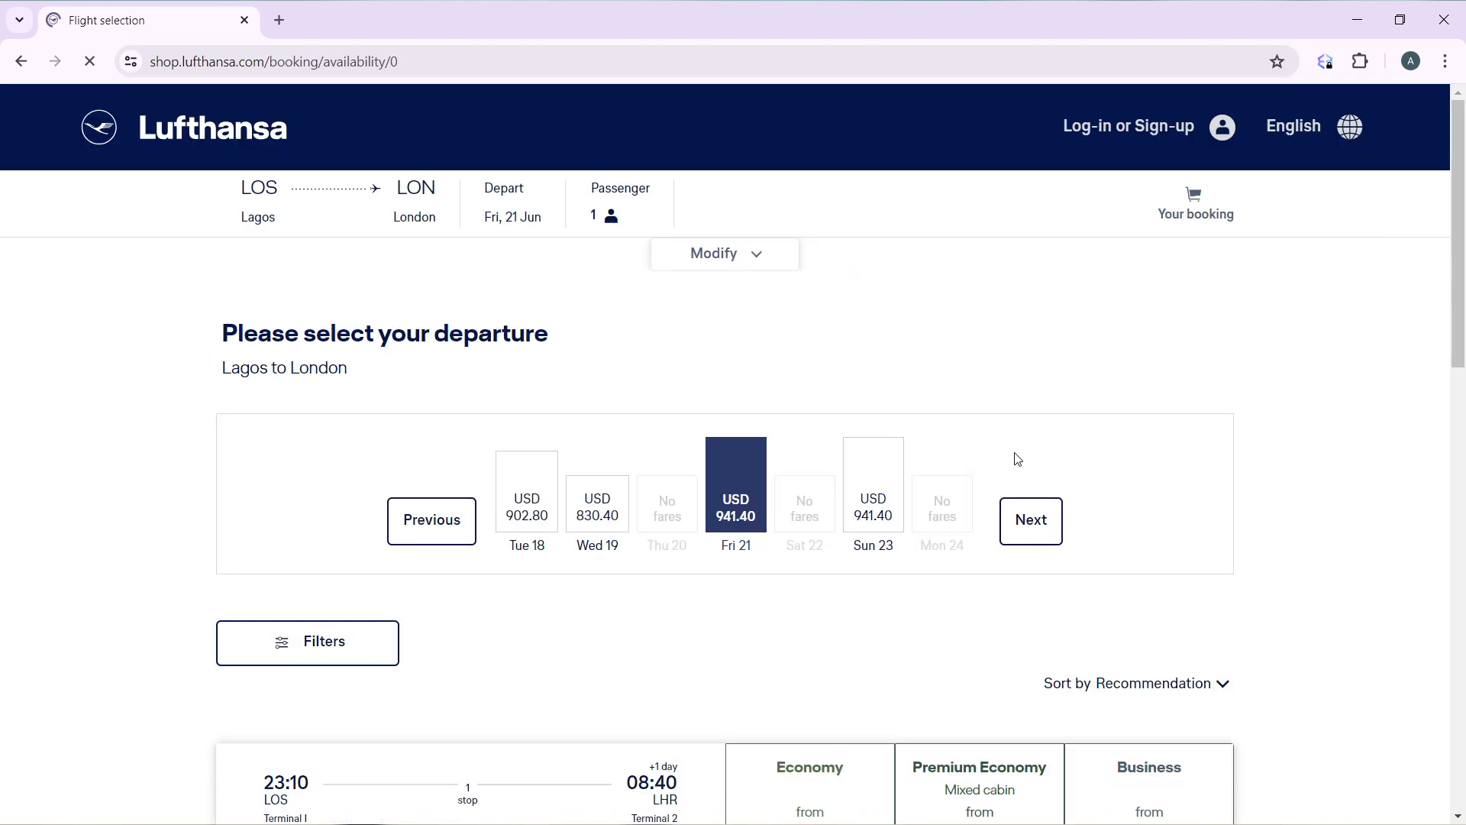
scroll("down", 3)
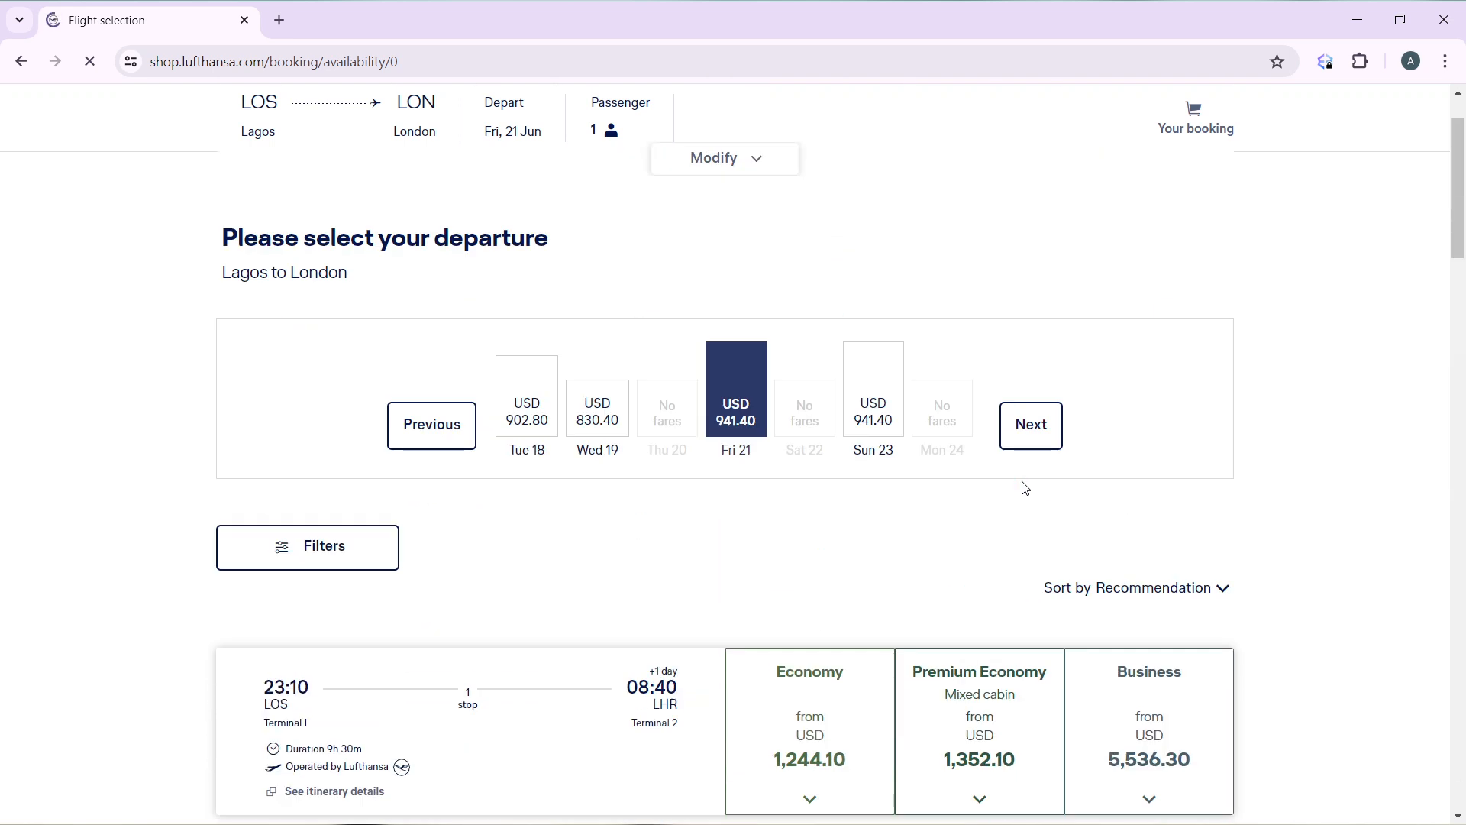
scroll("down", 3)
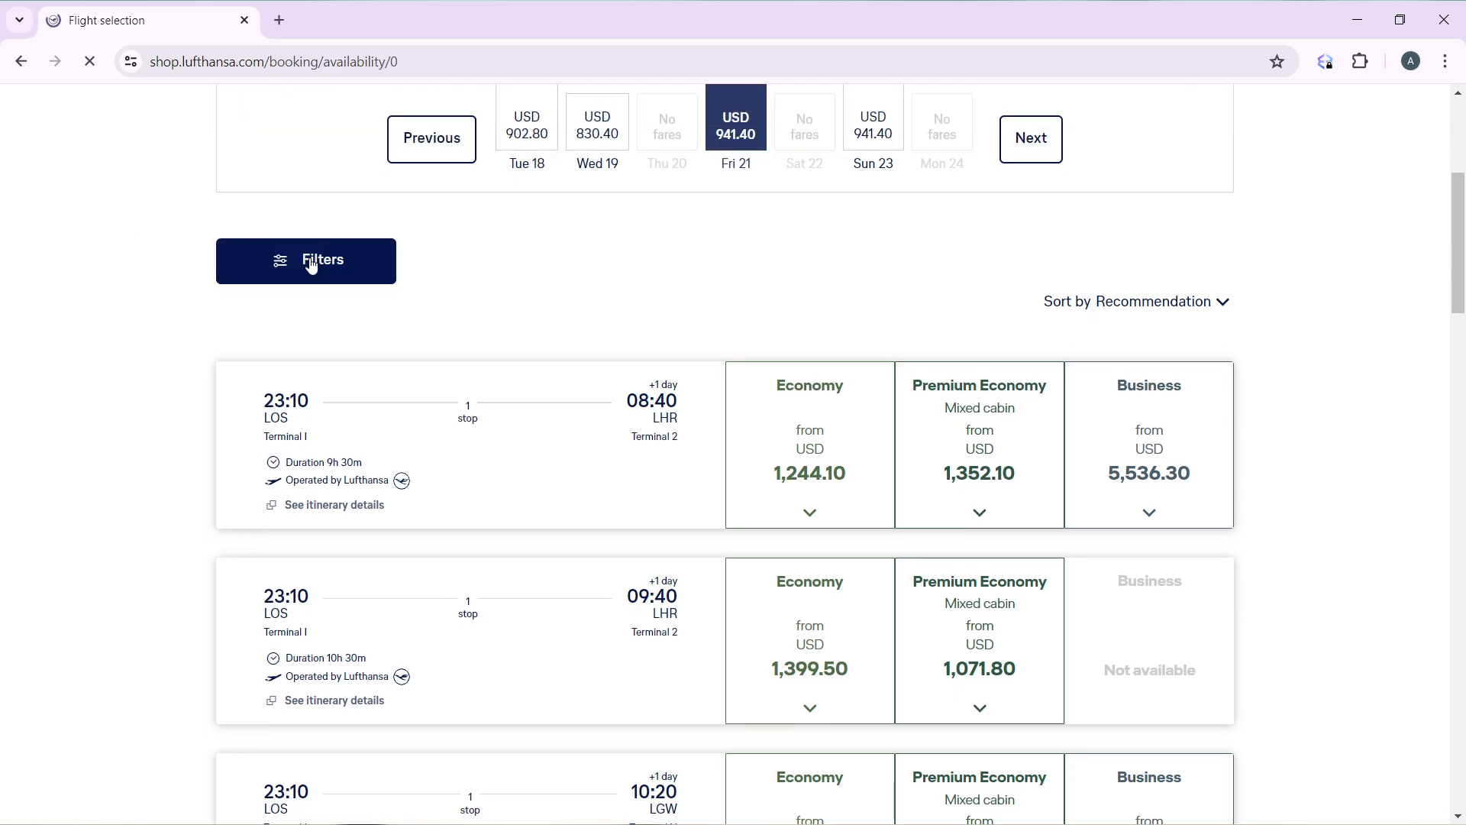
left_click(304, 259)
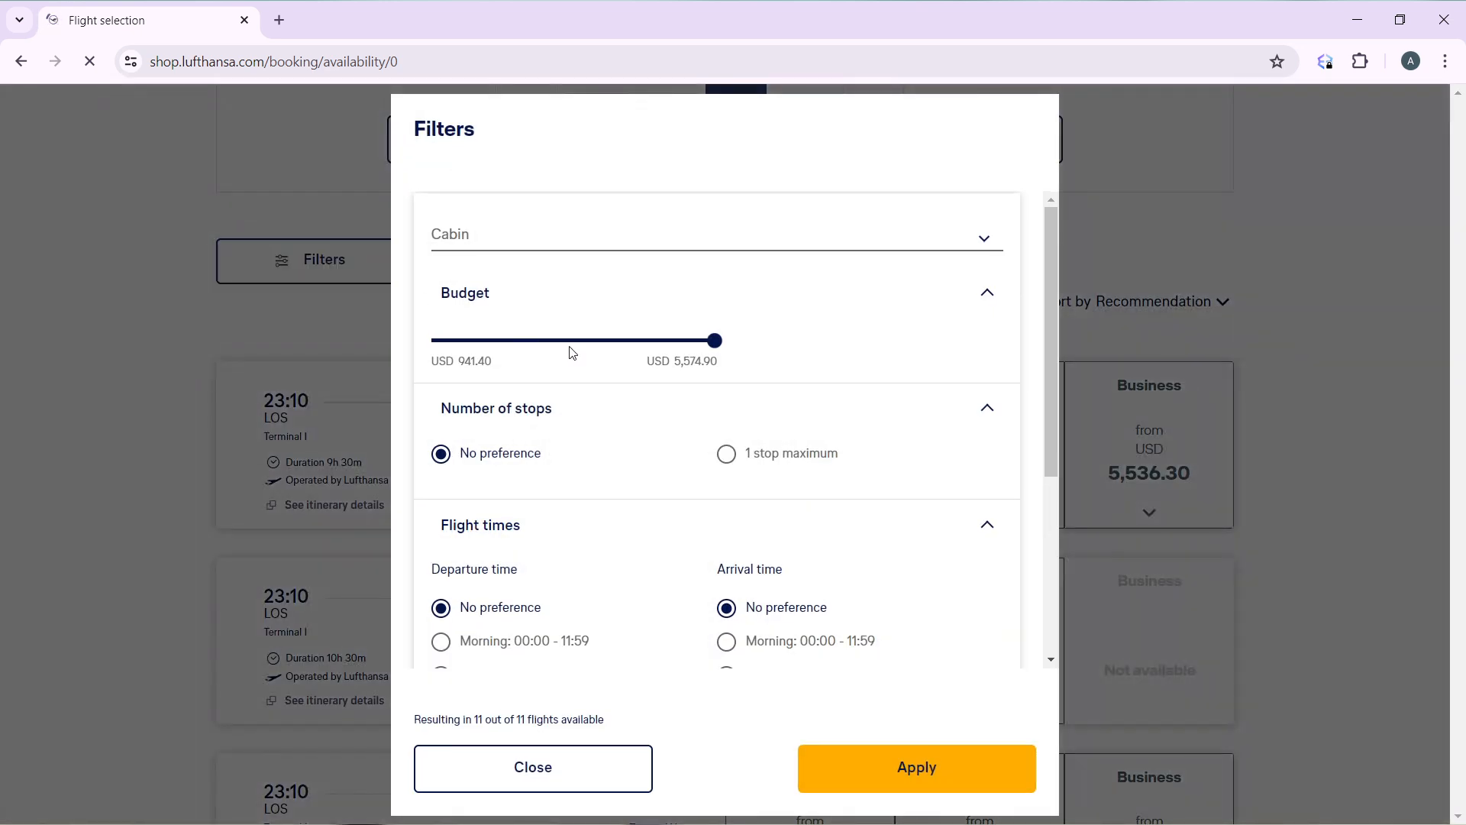
scroll("down", 3)
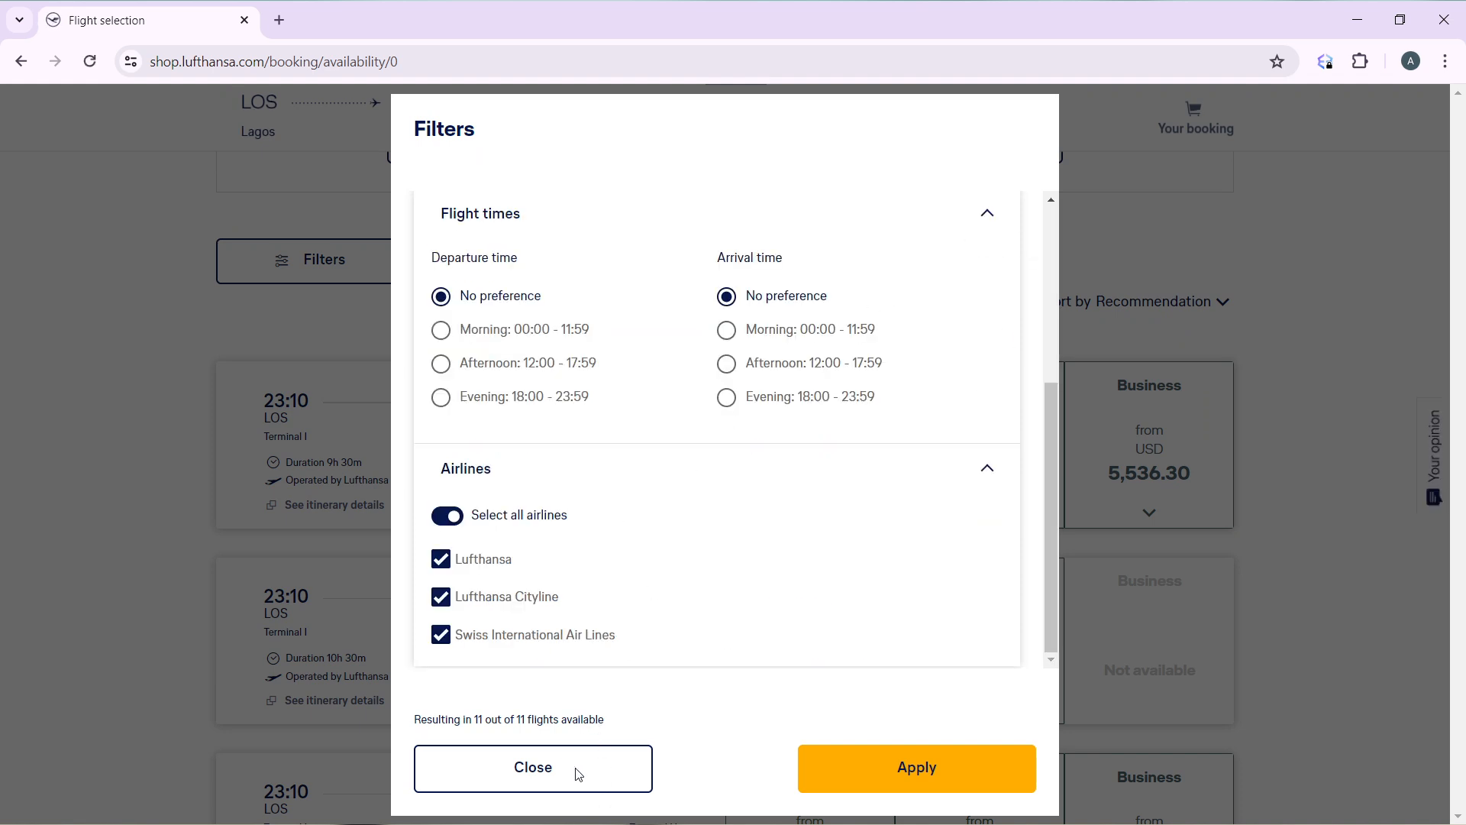
mouse_move(858, 492)
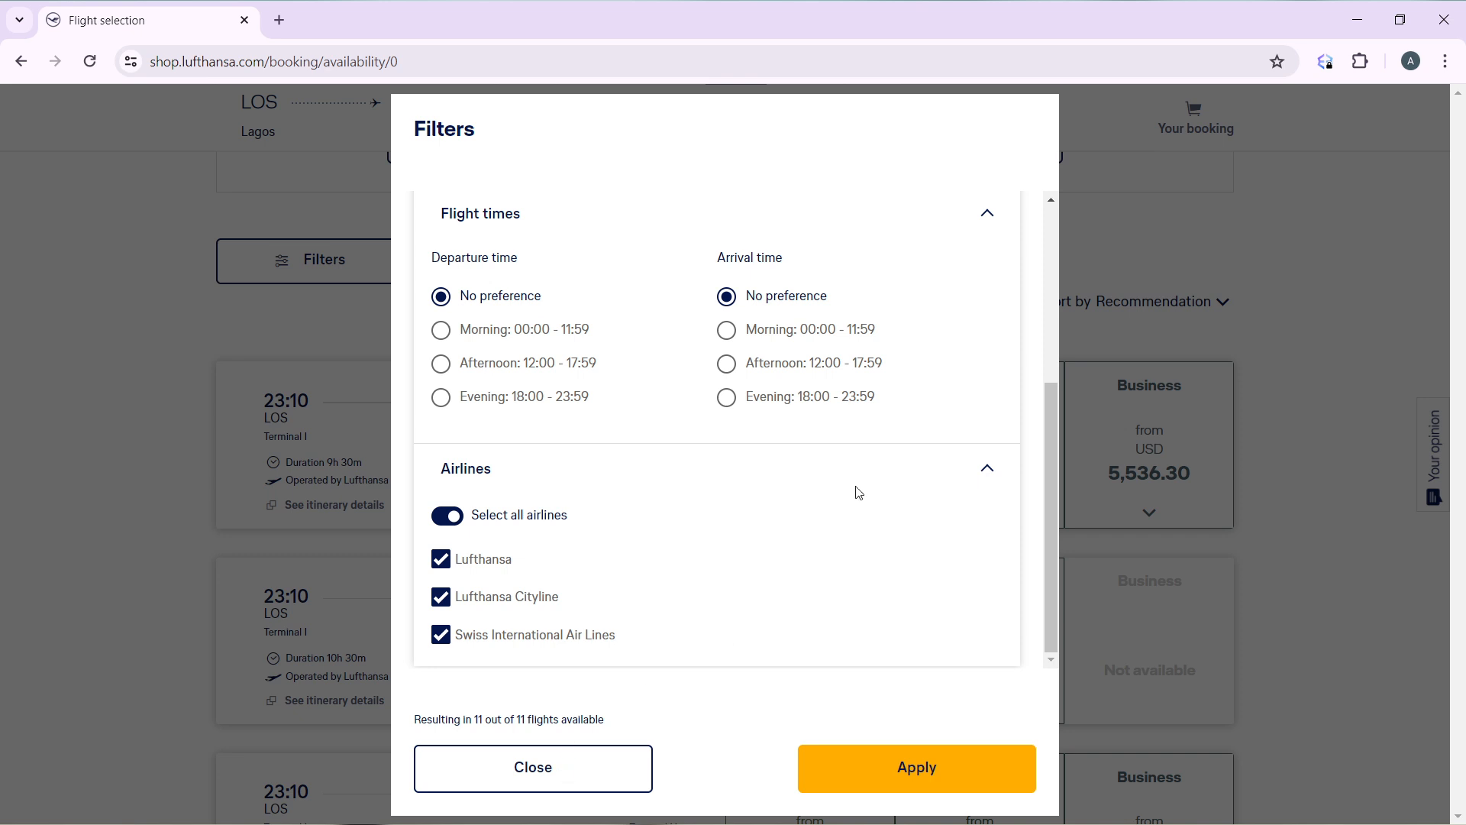
left_click(532, 766)
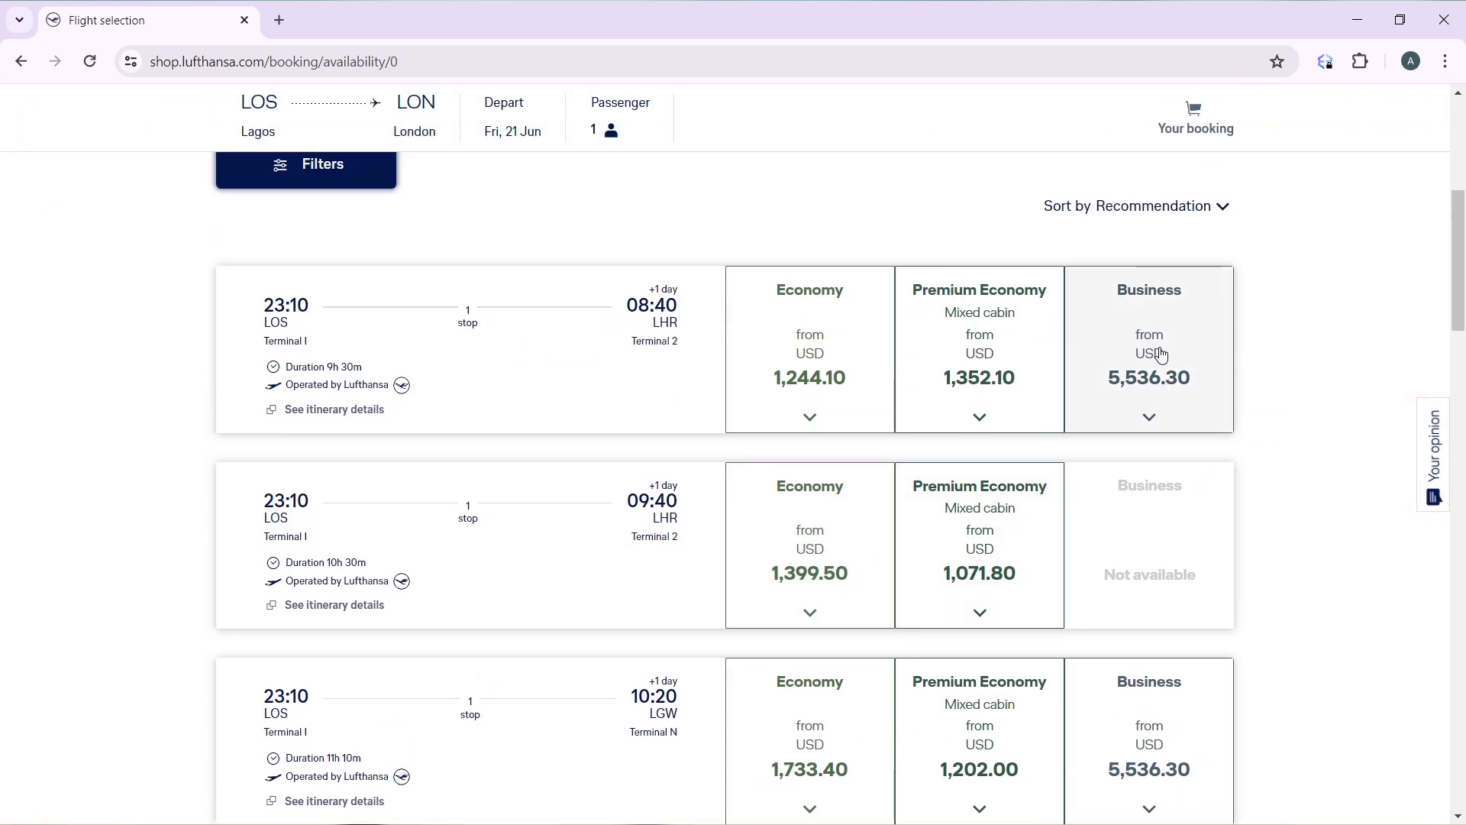
mouse_move(1145, 341)
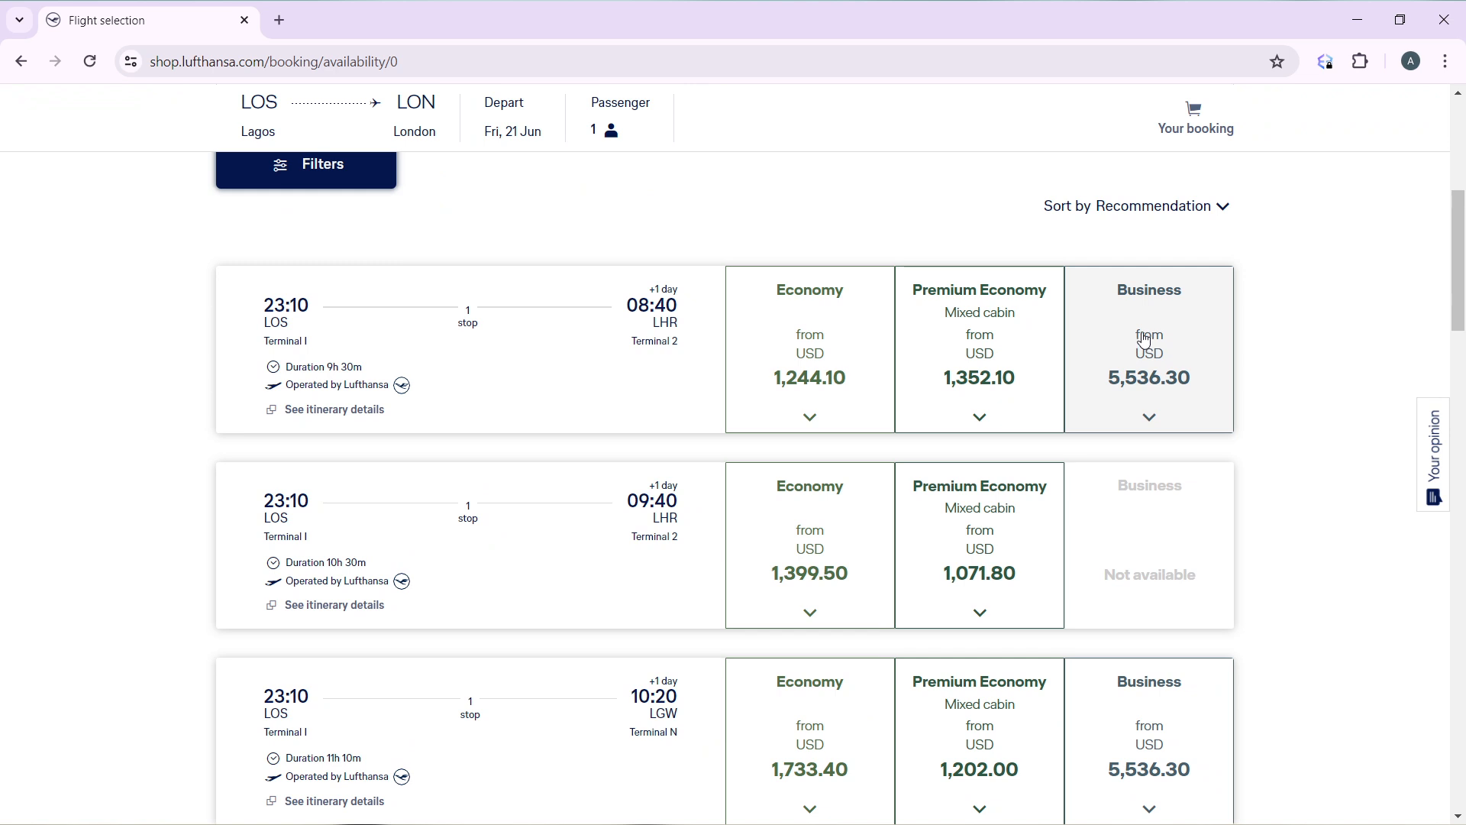
mouse_move(1142, 345)
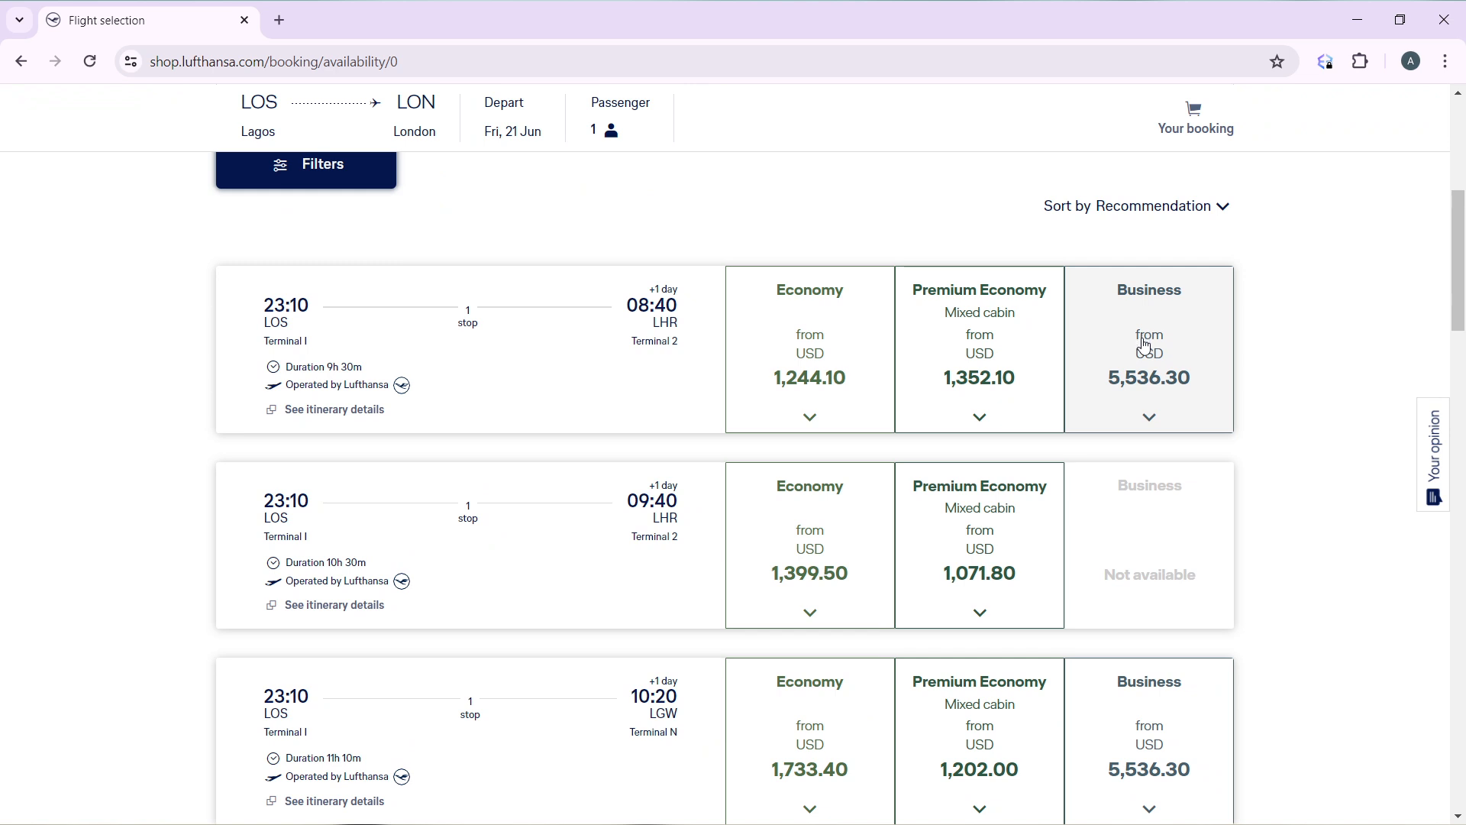
Select the Business Flex fare on the 23:10 Lagos–London flight.
left_click(1148, 416)
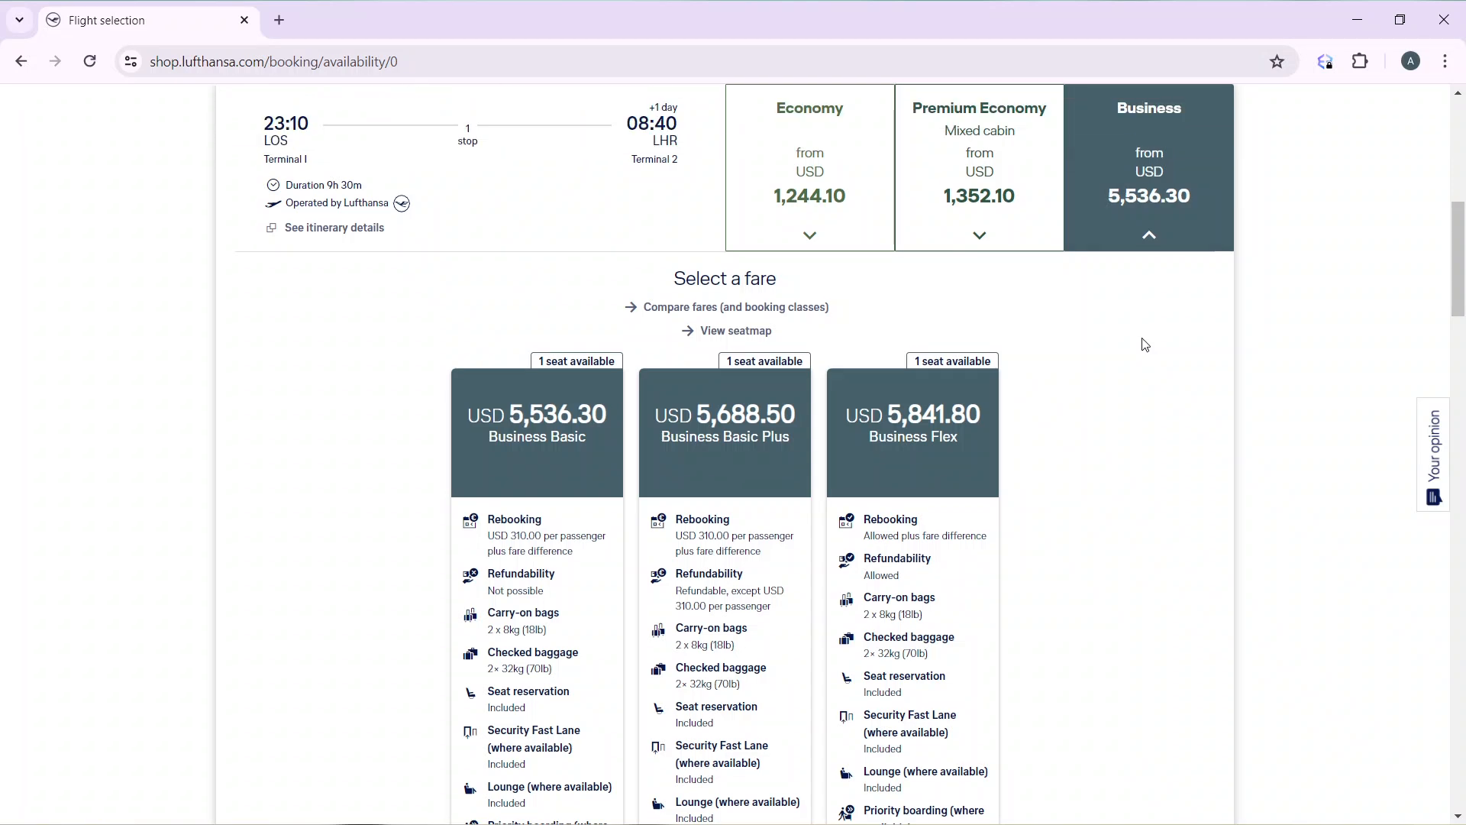
scroll("down", 3)
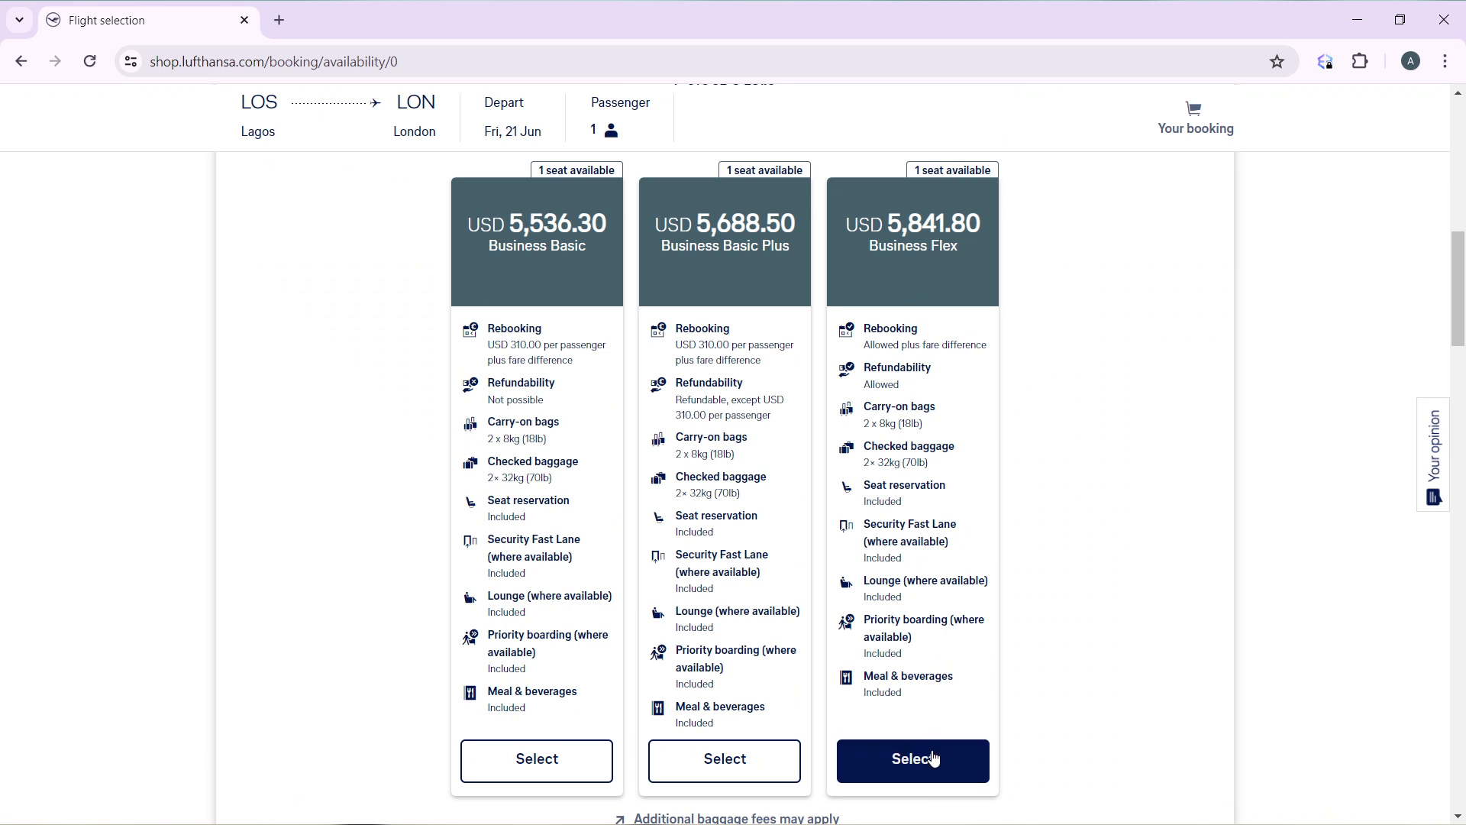
left_click(911, 758)
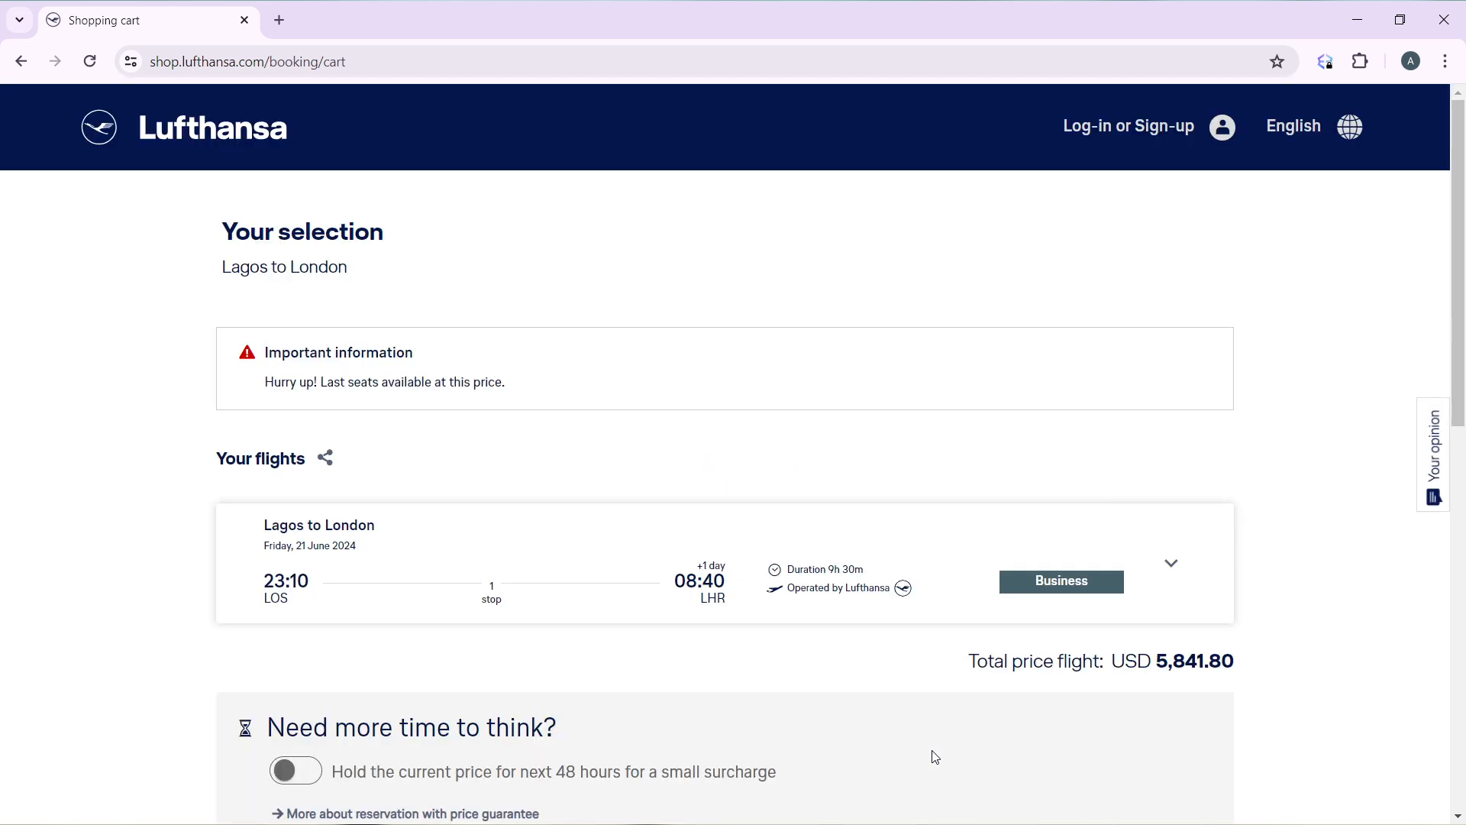
Scroll the shopping cart and continue to entering passenger details.
scroll("down", 3)
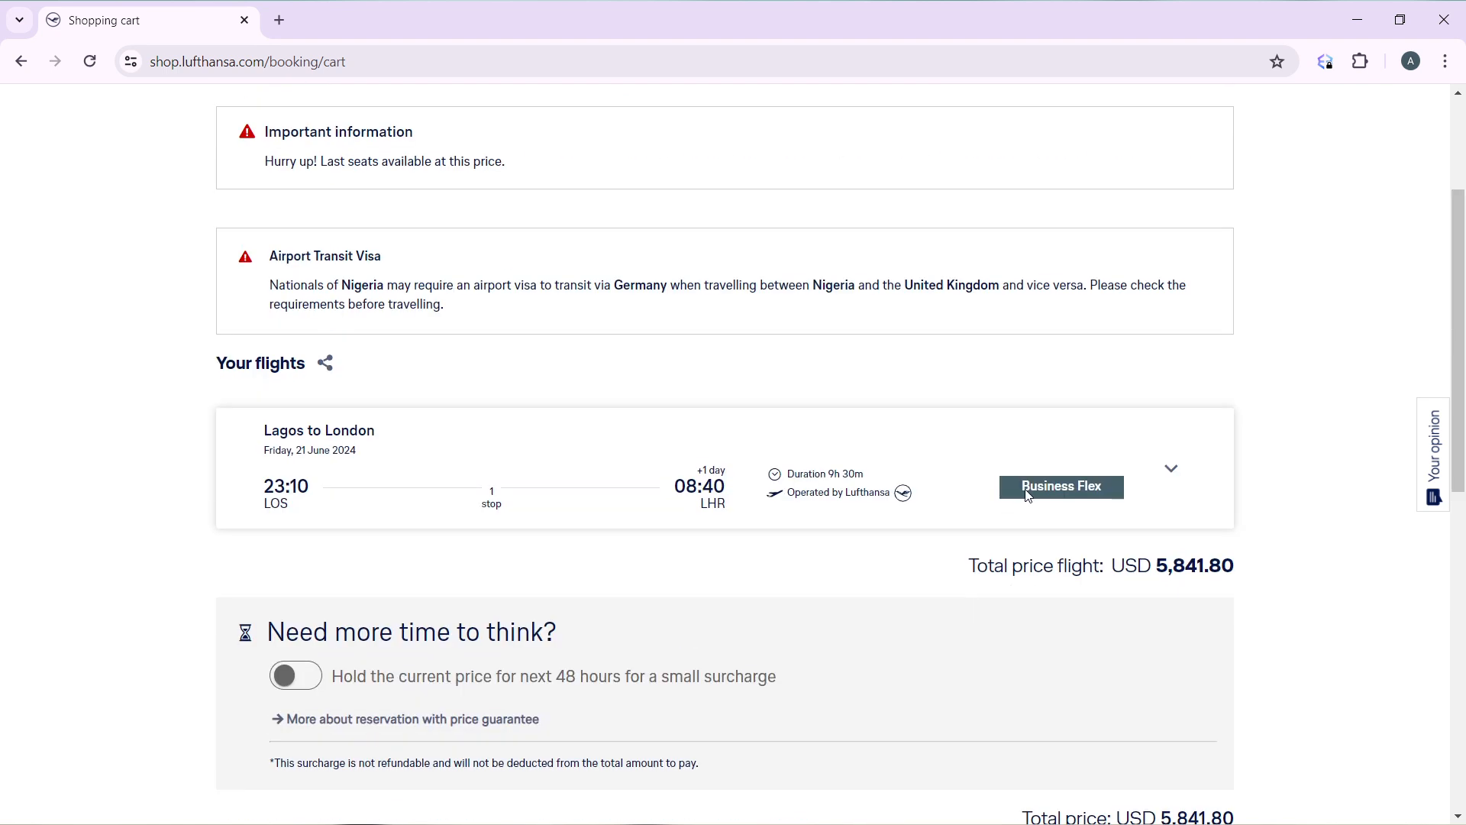
scroll("down", 3)
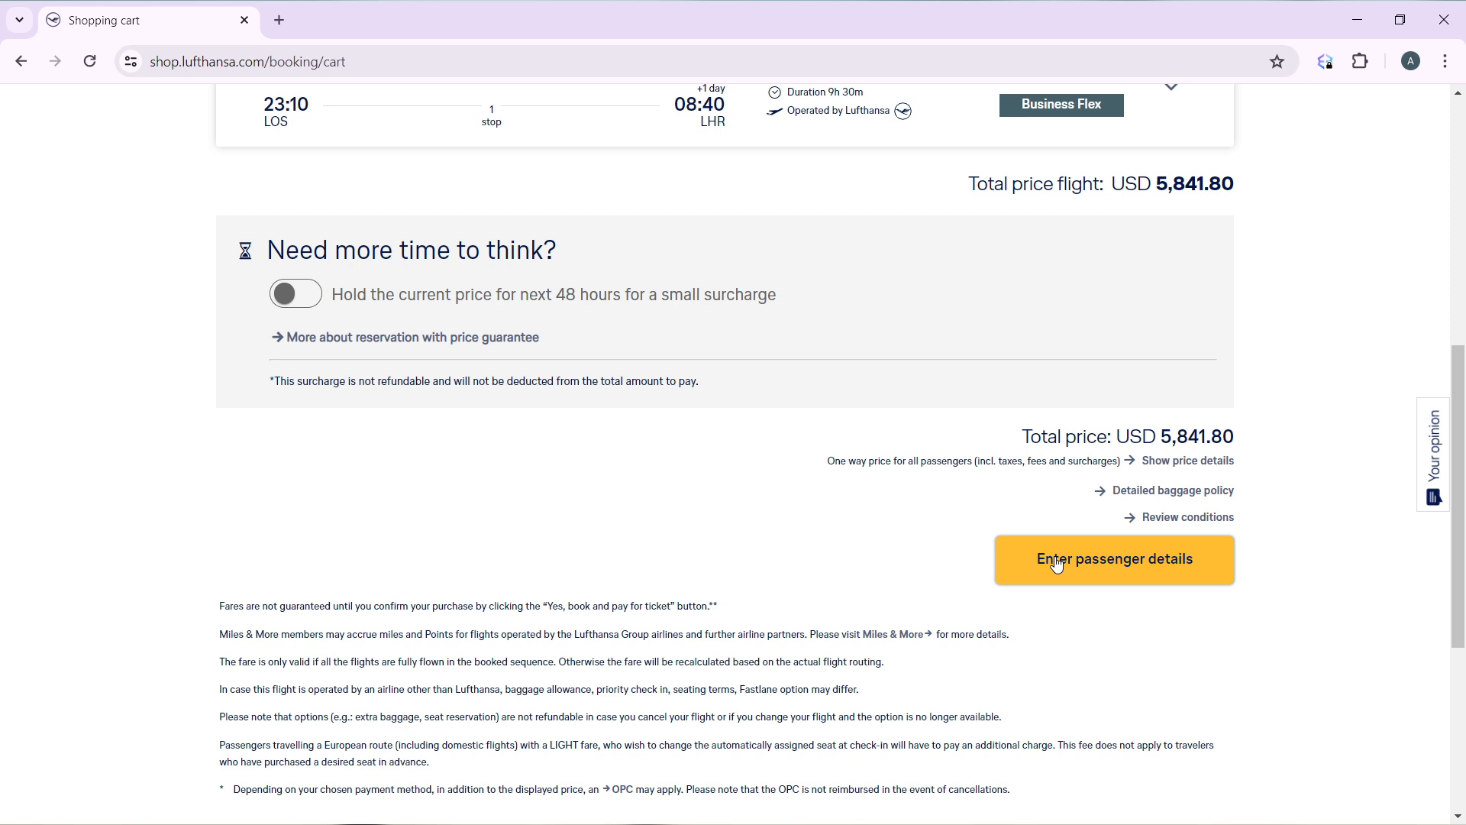
left_click(1113, 559)
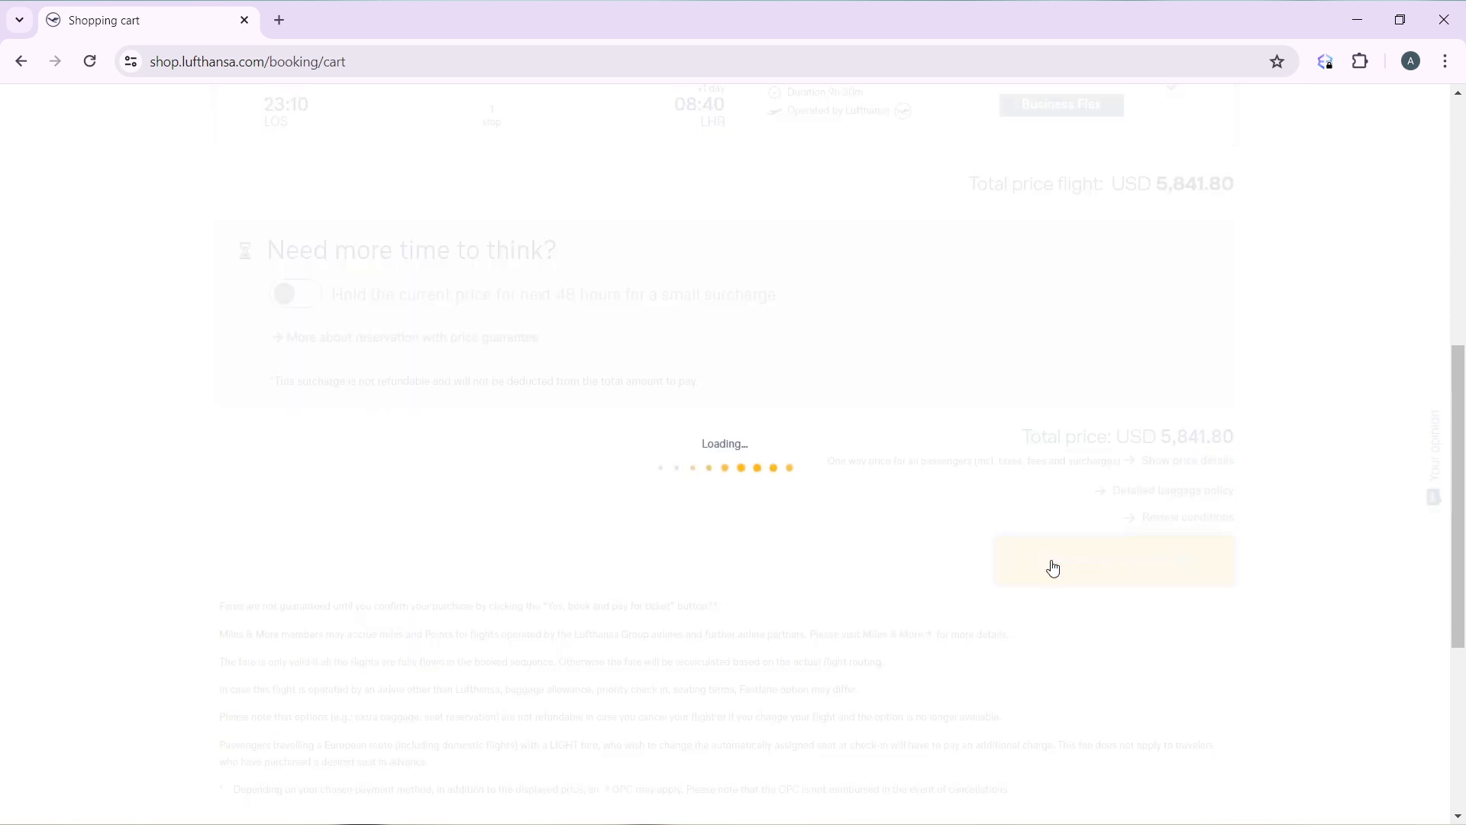
left_click(1113, 559)
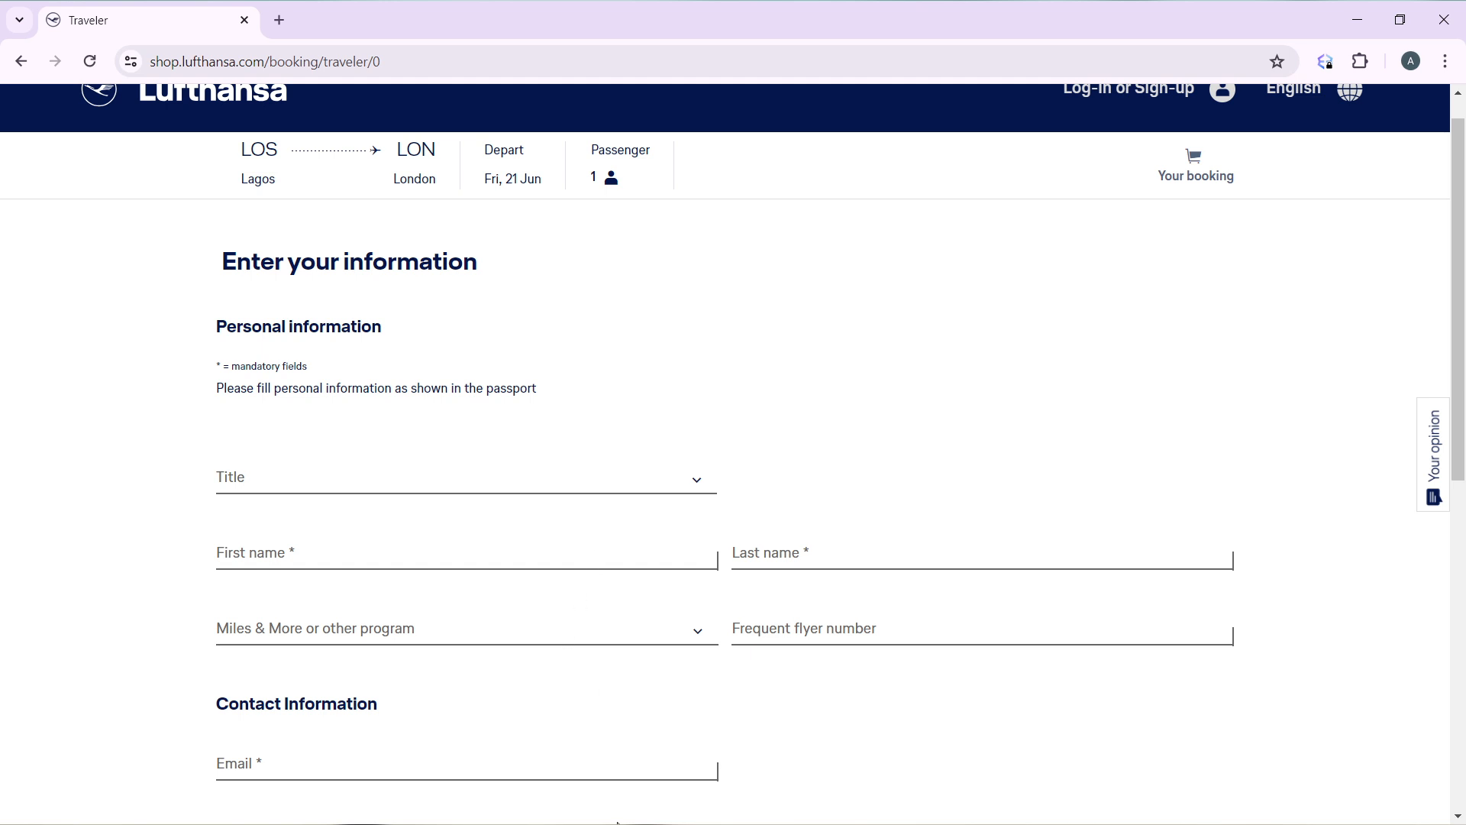
scroll("down", 3)
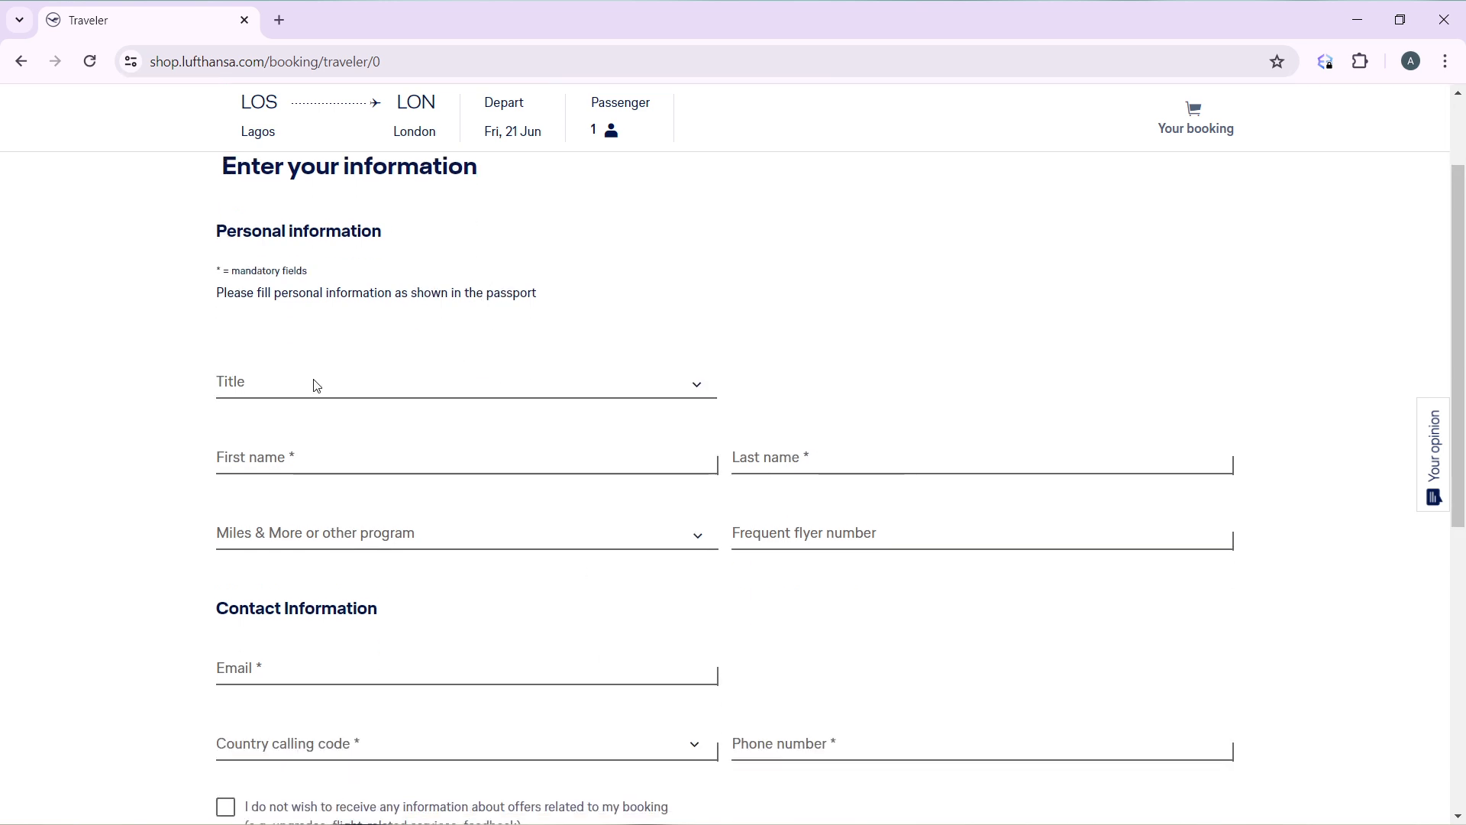
scroll("down", 3)
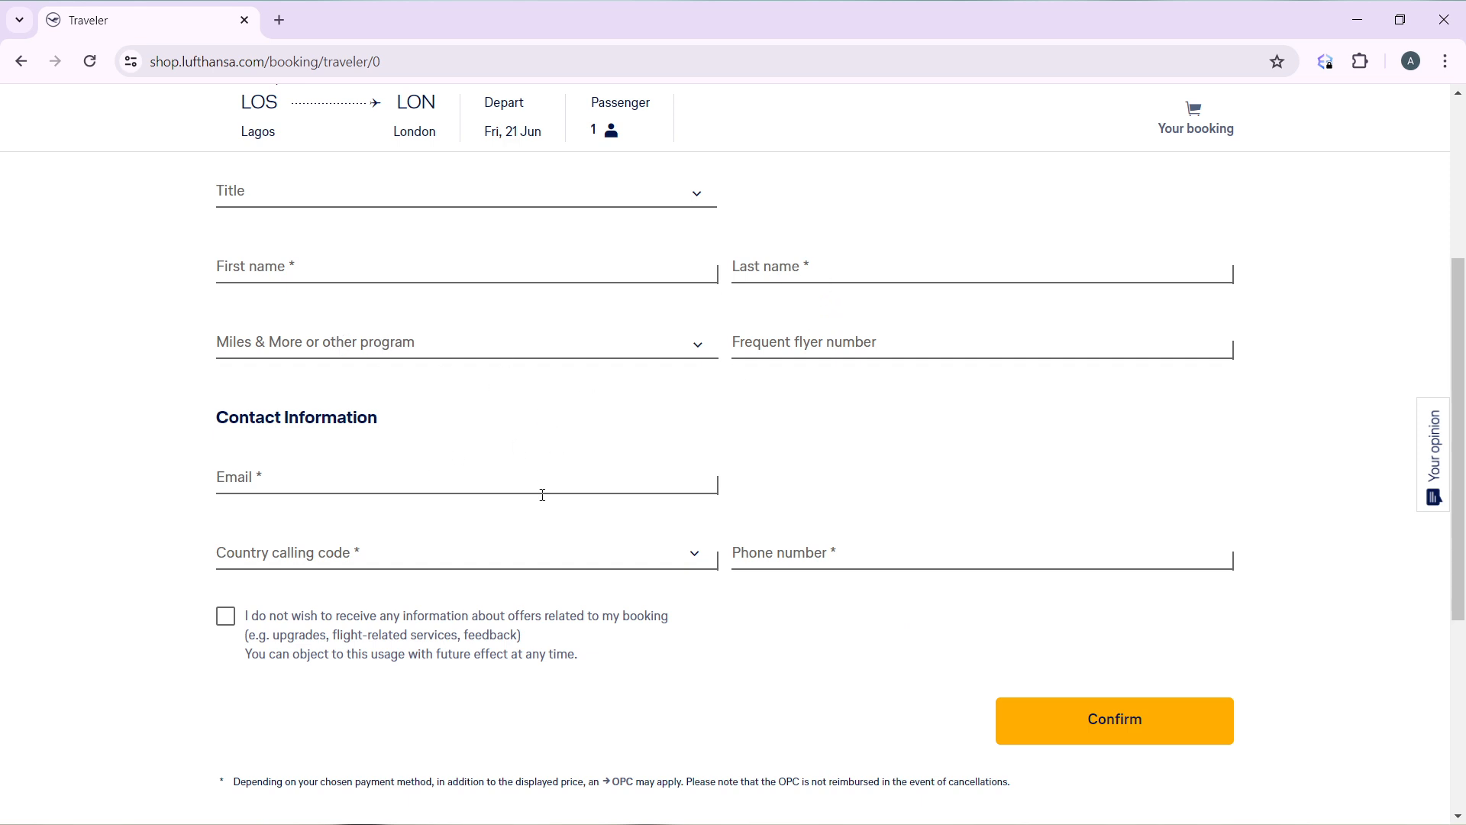
scroll("down", 3)
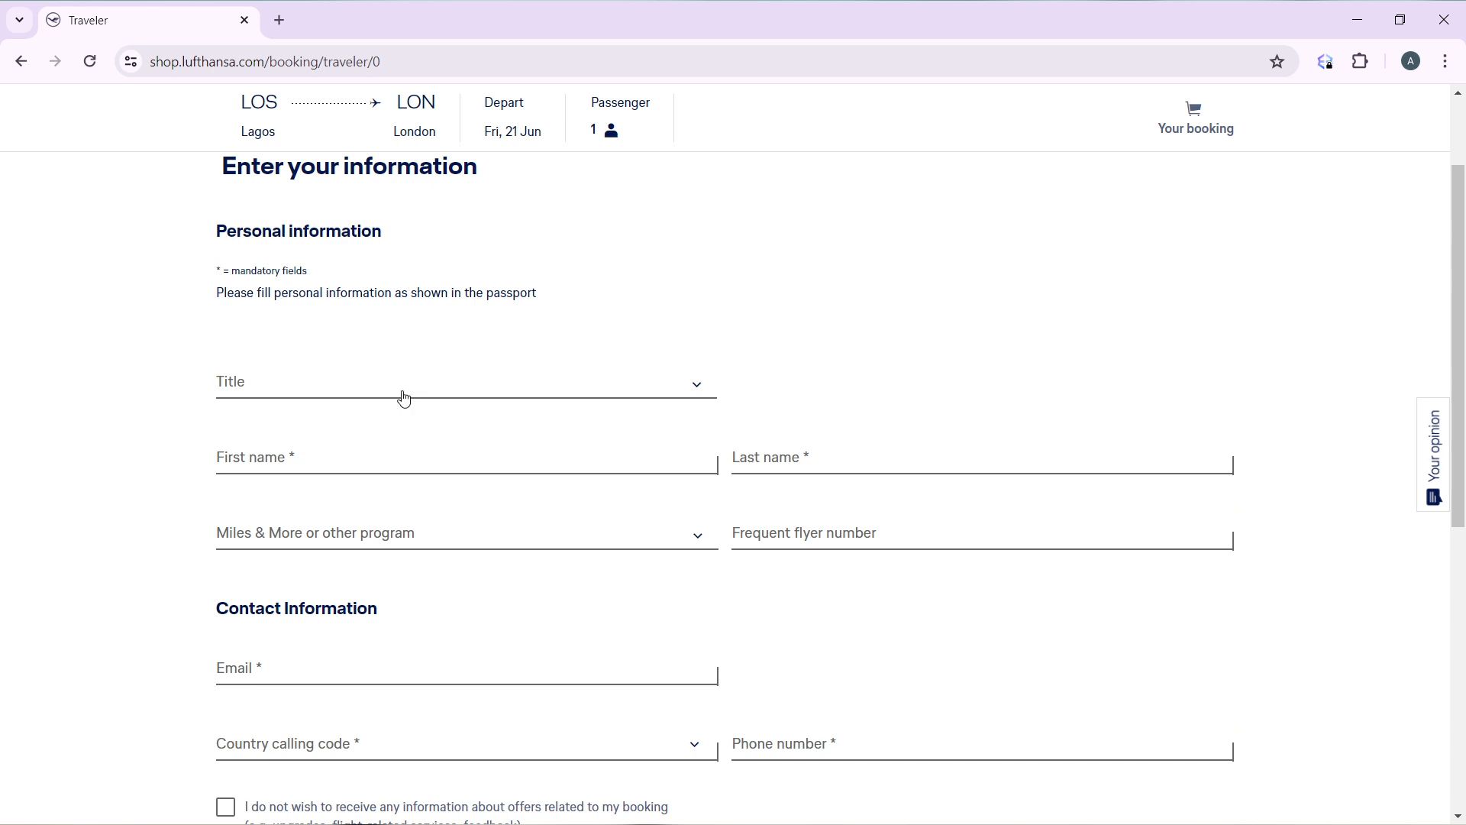
left_click(465, 382)
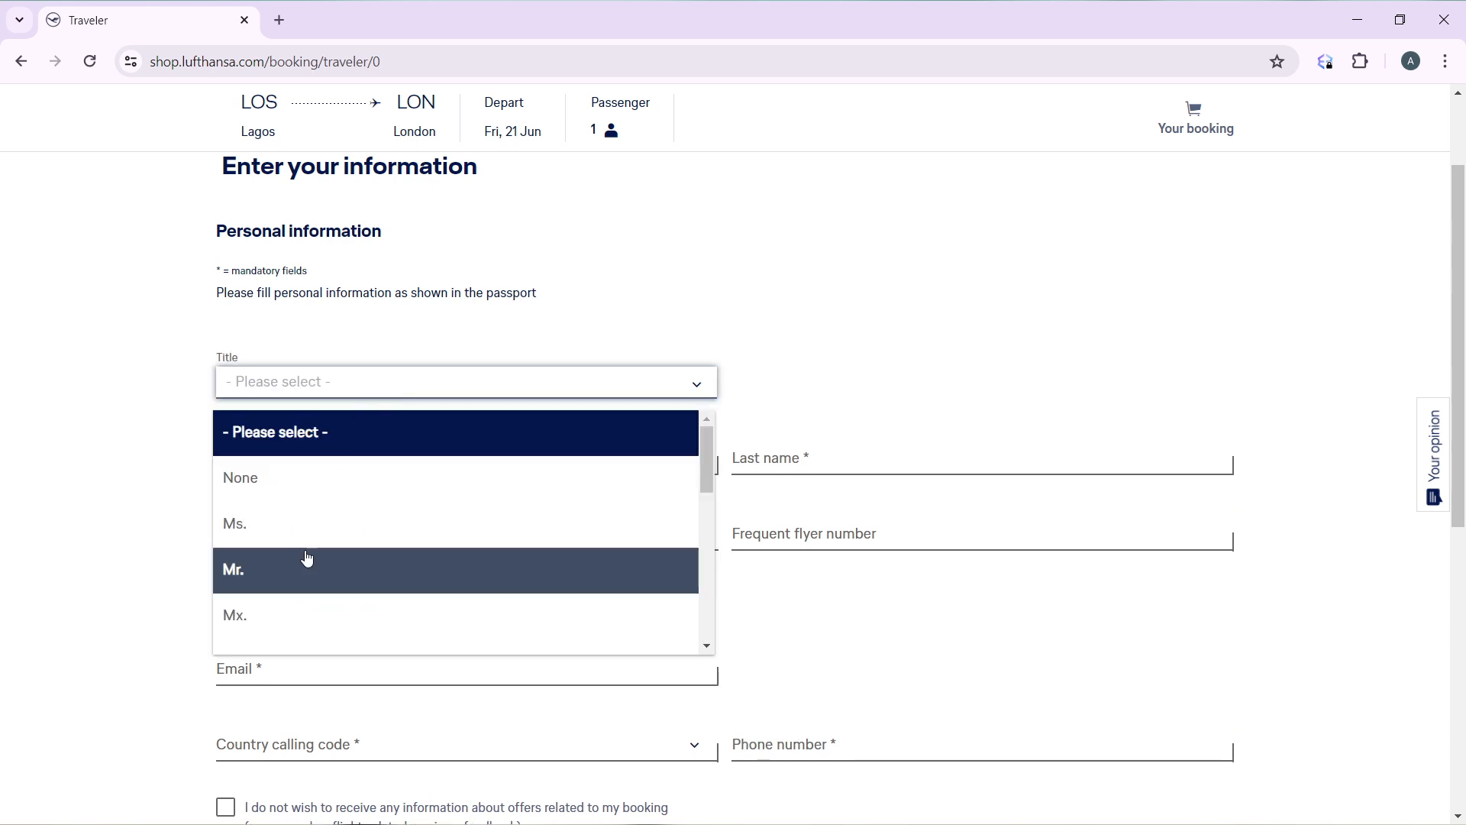
mouse_move(322, 522)
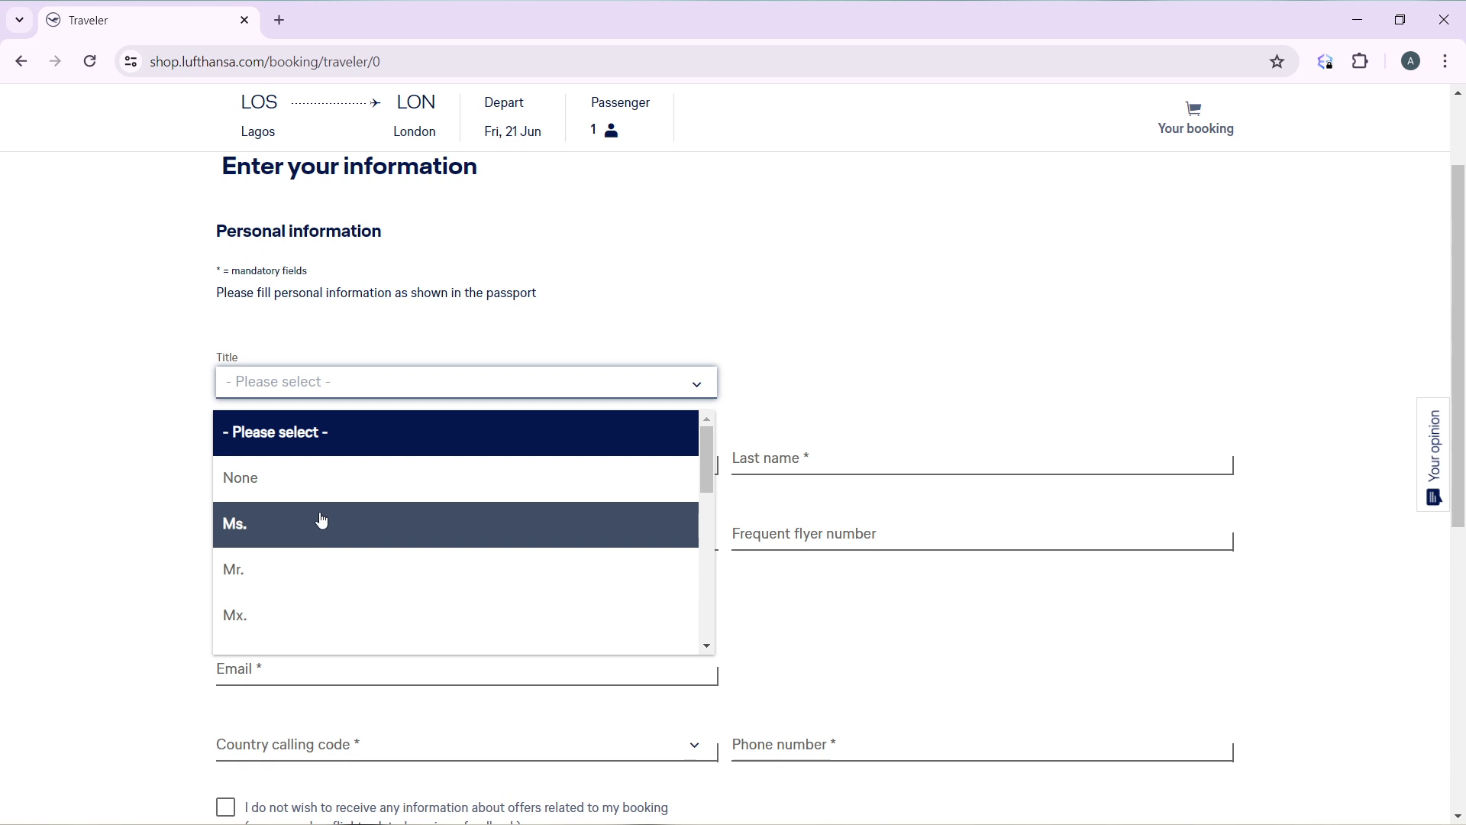
Choose Ms. as the passenger title, then scroll down the traveller form.
left_click(233, 522)
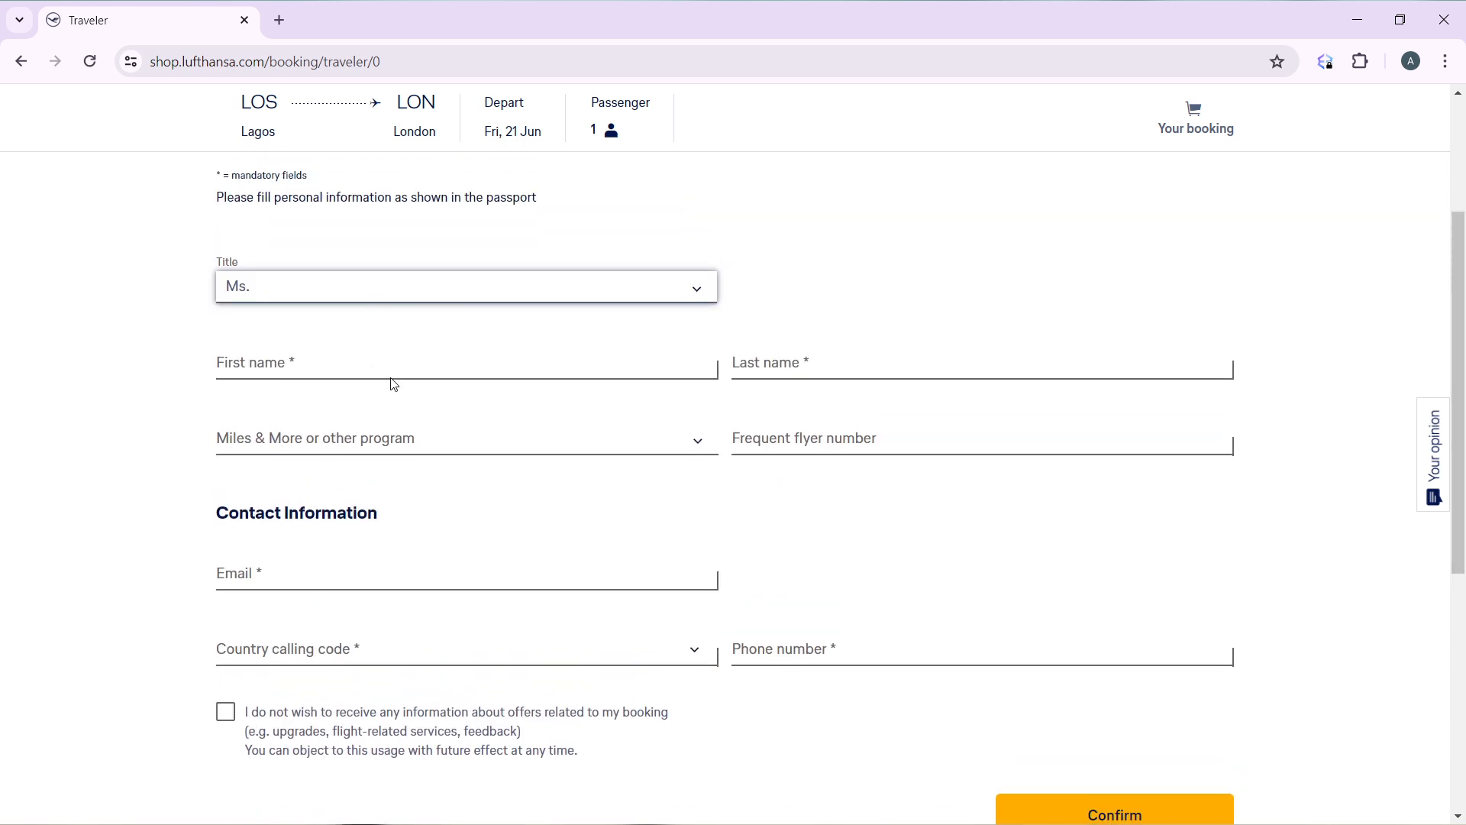
left_click(466, 363)
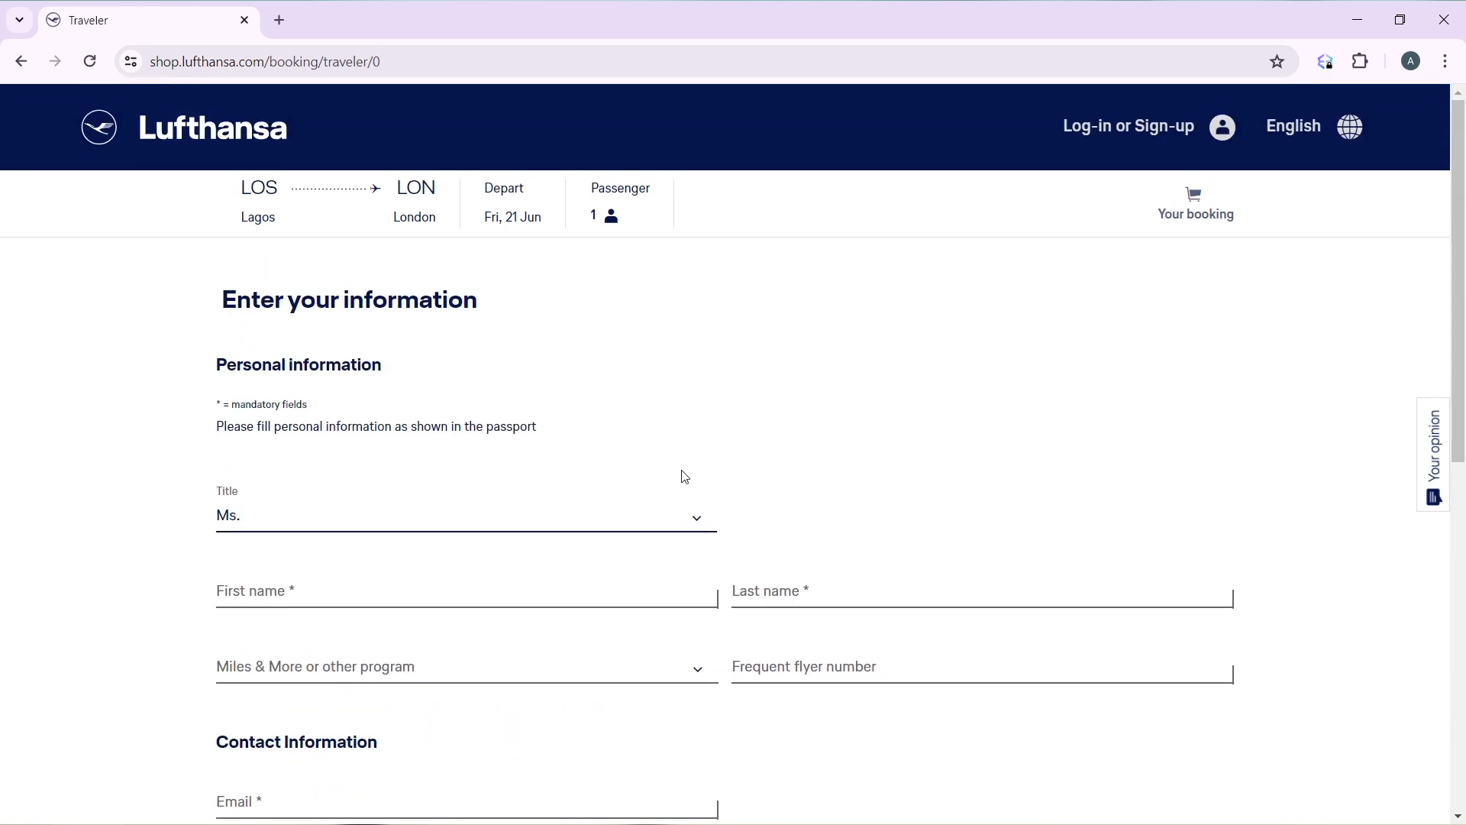
scroll("down", 3)
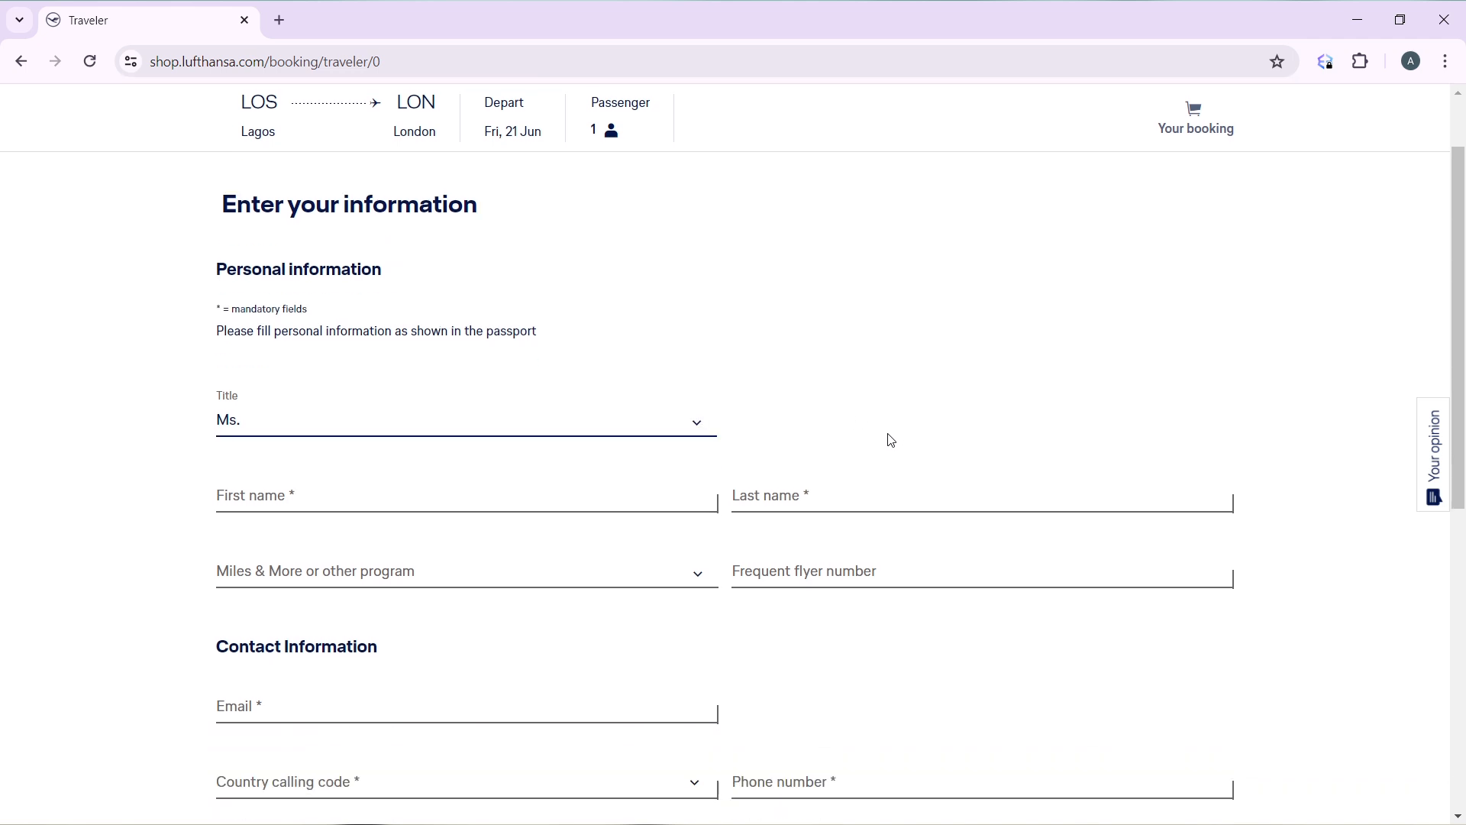
mouse_move(880, 437)
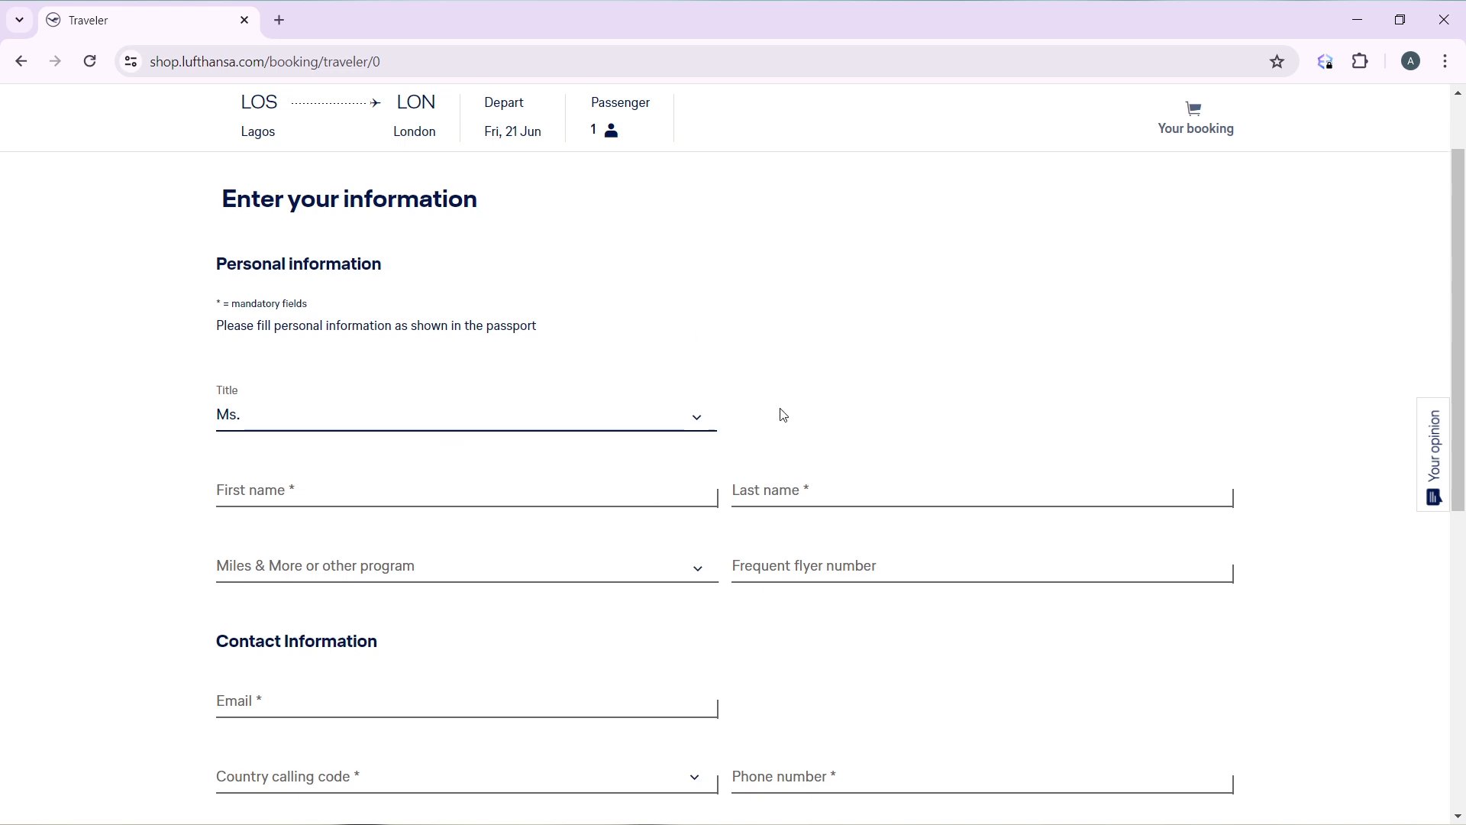
scroll("down", 3)
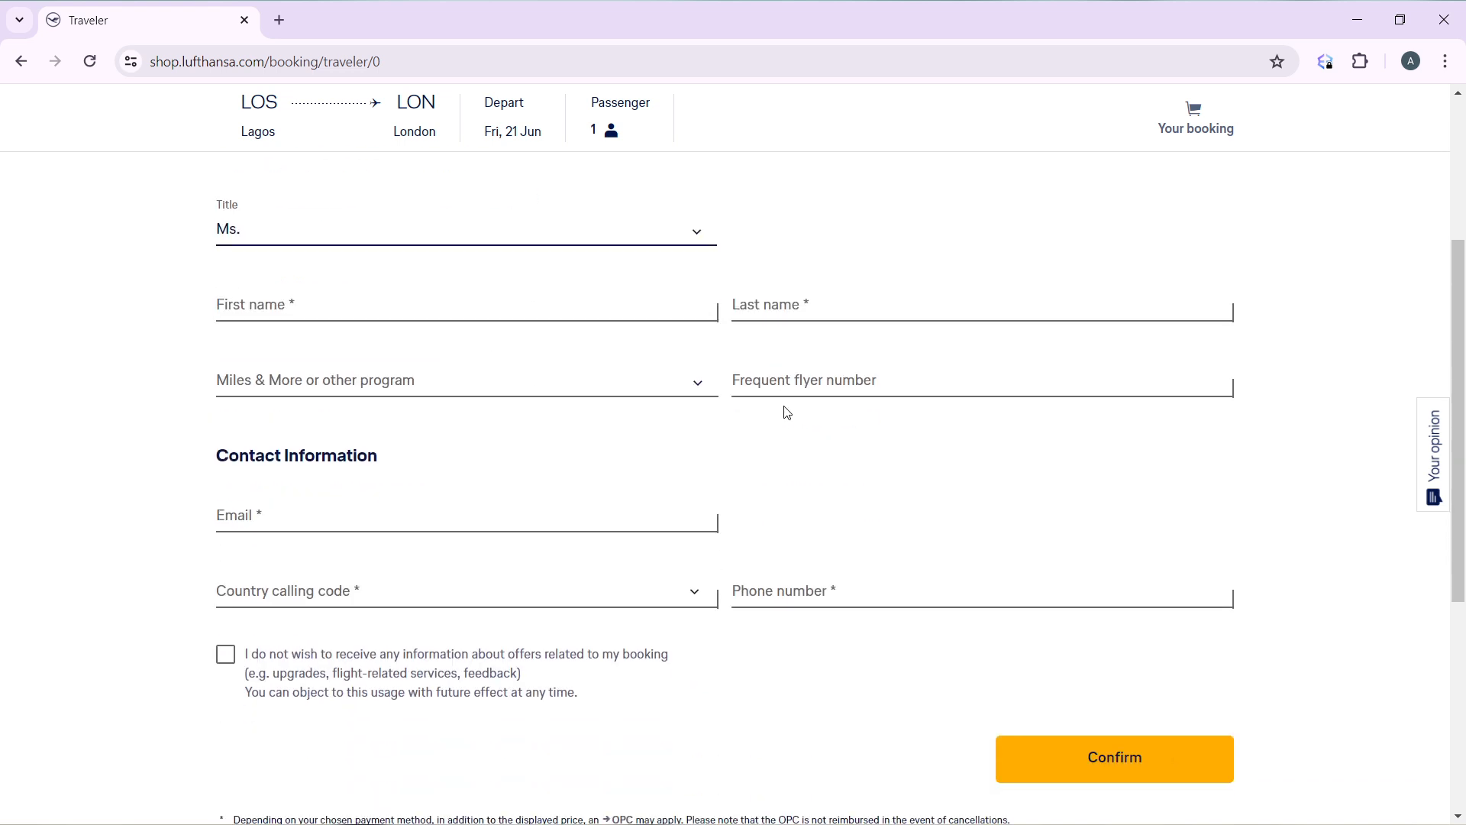